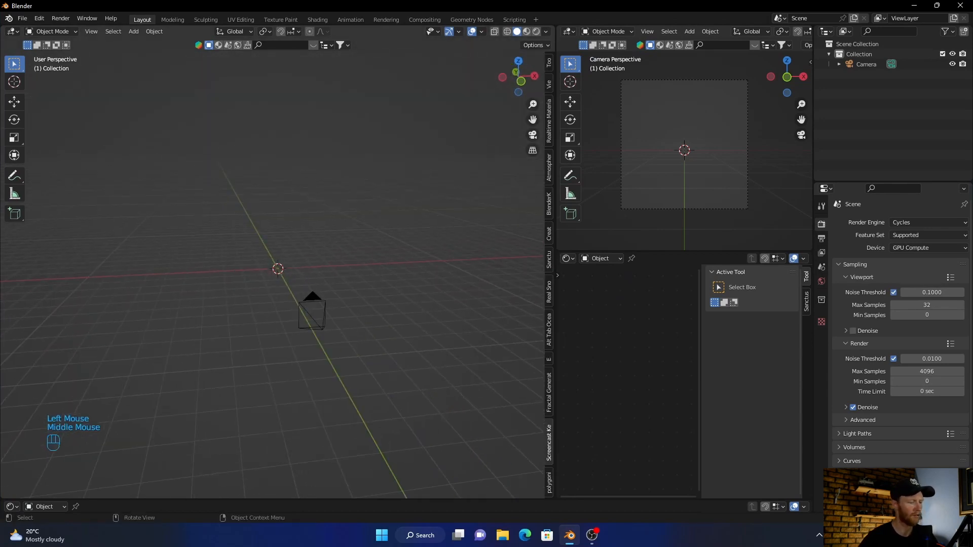
Step: Add a cube and scale it up until it surrounds the camera like a room
{"action": "key", "text": "shift+a"}
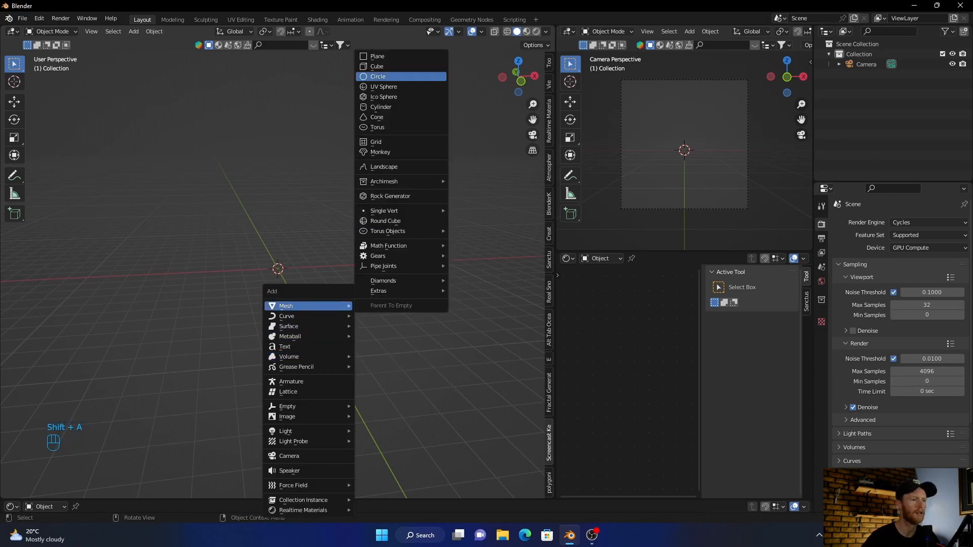
{"action": "left_click", "coordinate": [377, 67]}
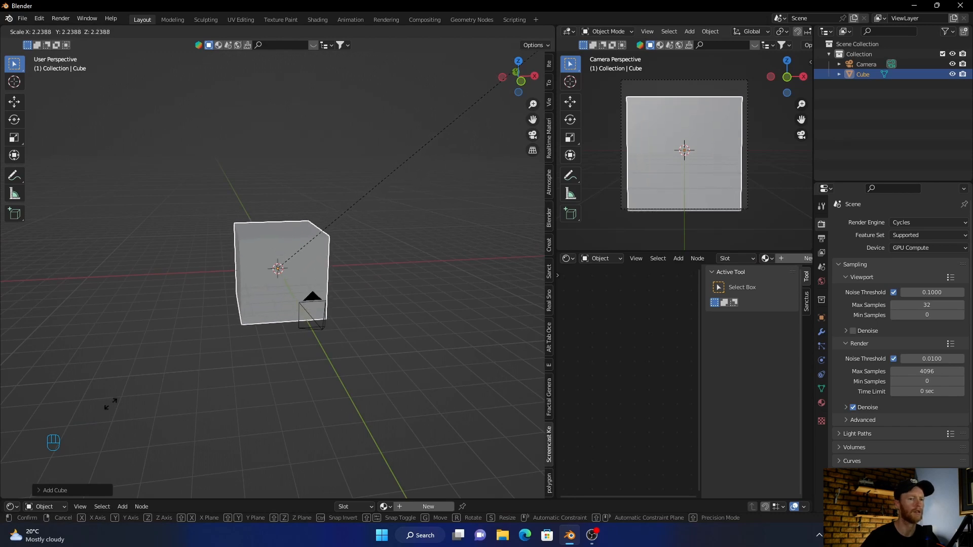
{"action": "left_click", "coordinate": [280, 273]}
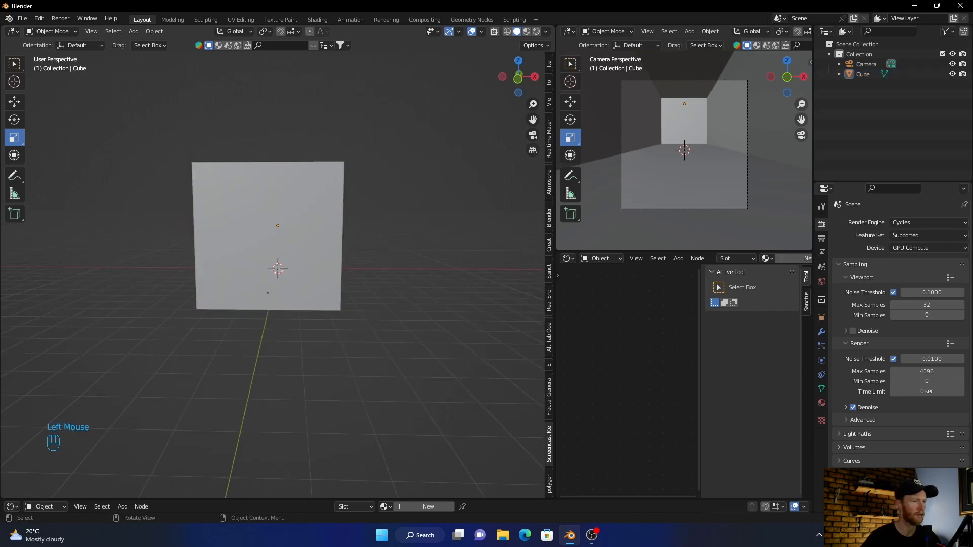
Step: Delete the cube's front and bottom faces in Edit Mode
{"action": "key", "text": "Tab"}
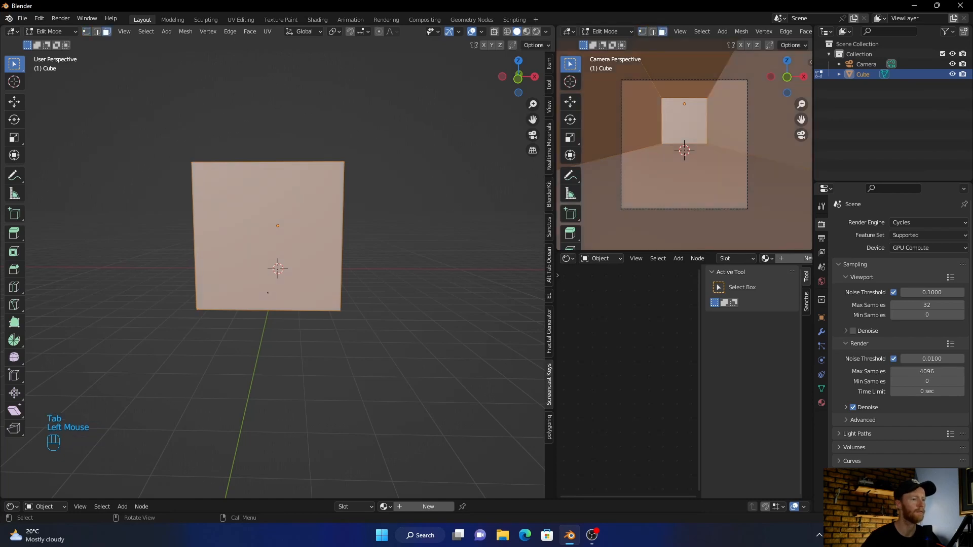
{"action": "key", "text": "x"}
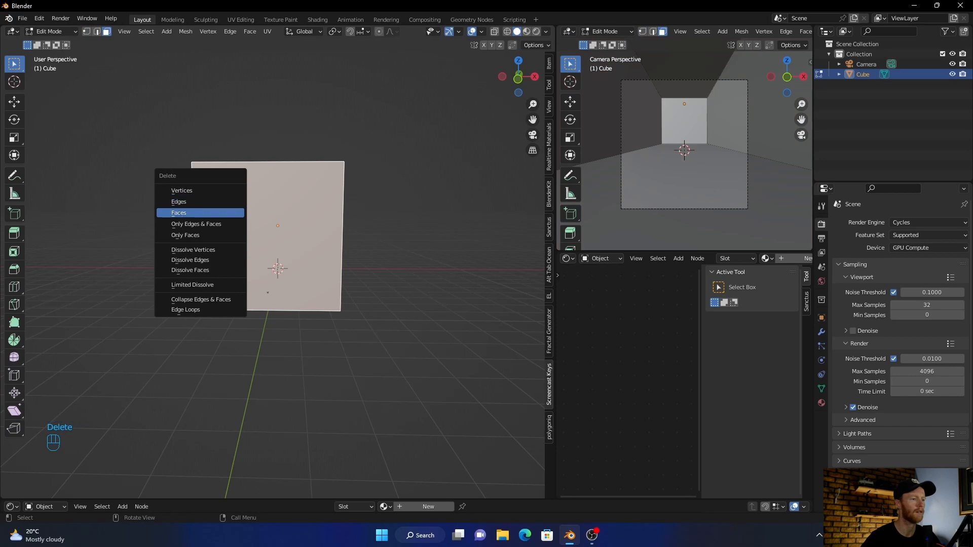
{"action": "left_click", "coordinate": [178, 213]}
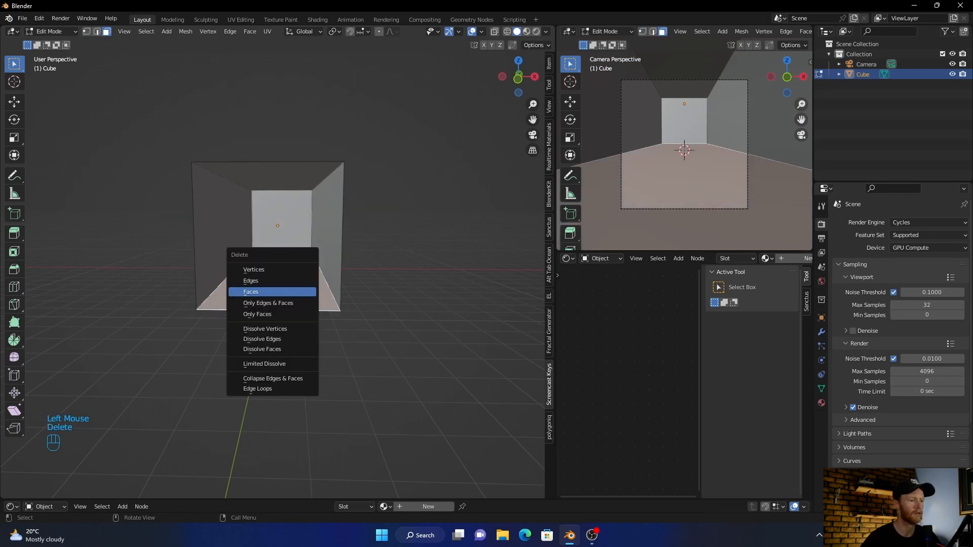
{"action": "left_click", "coordinate": [251, 292]}
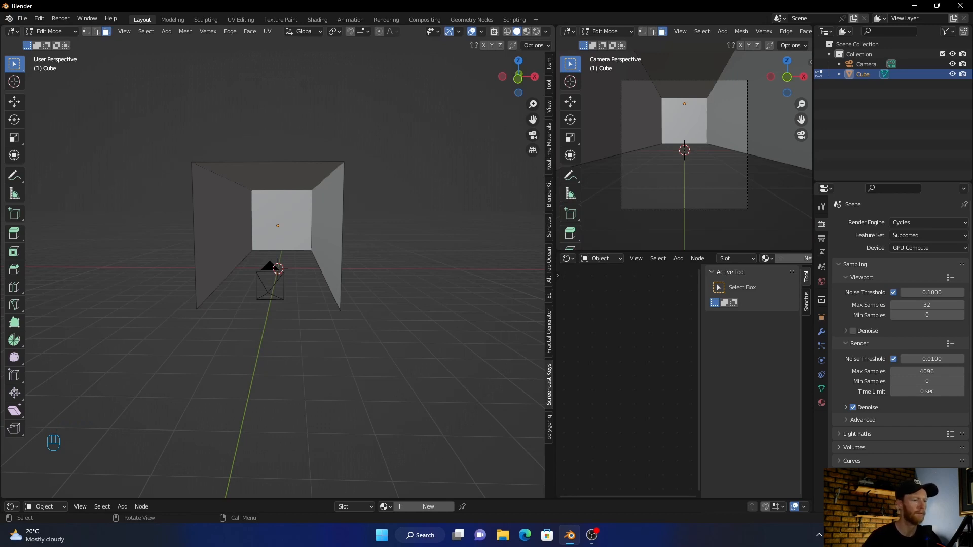
{"action": "key", "text": "Tab"}
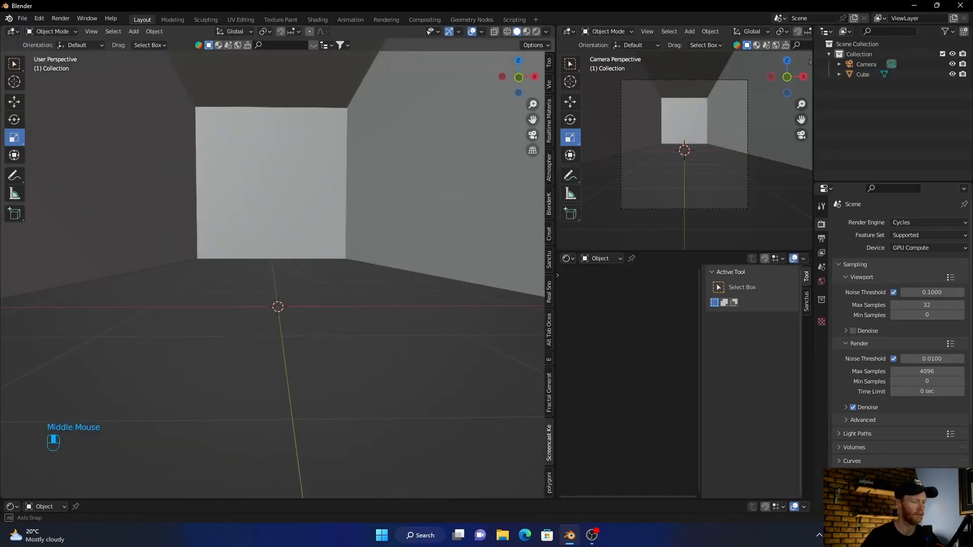
Step: Add a plane and scale it into a large floor extending beyond the room
{"action": "key", "text": "shift+a"}
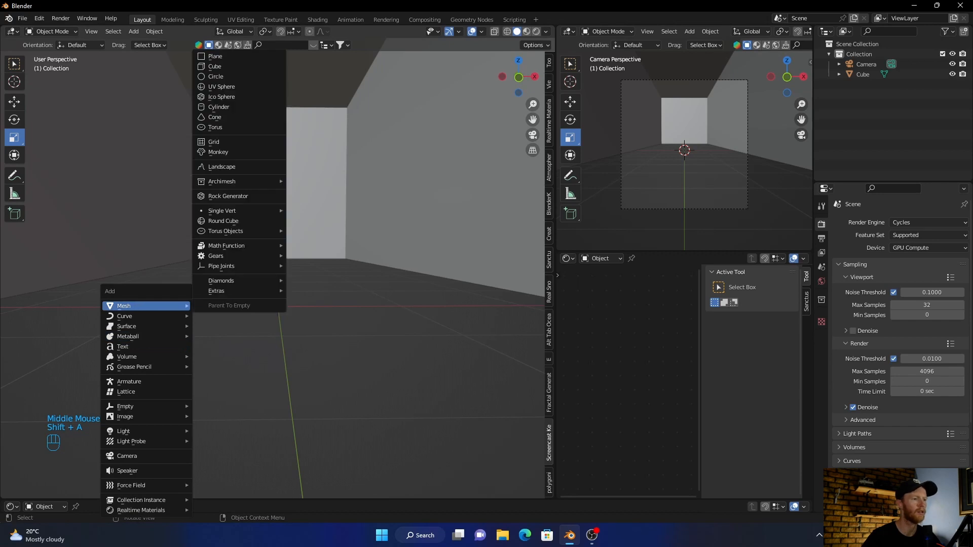
{"action": "left_click", "coordinate": [215, 56]}
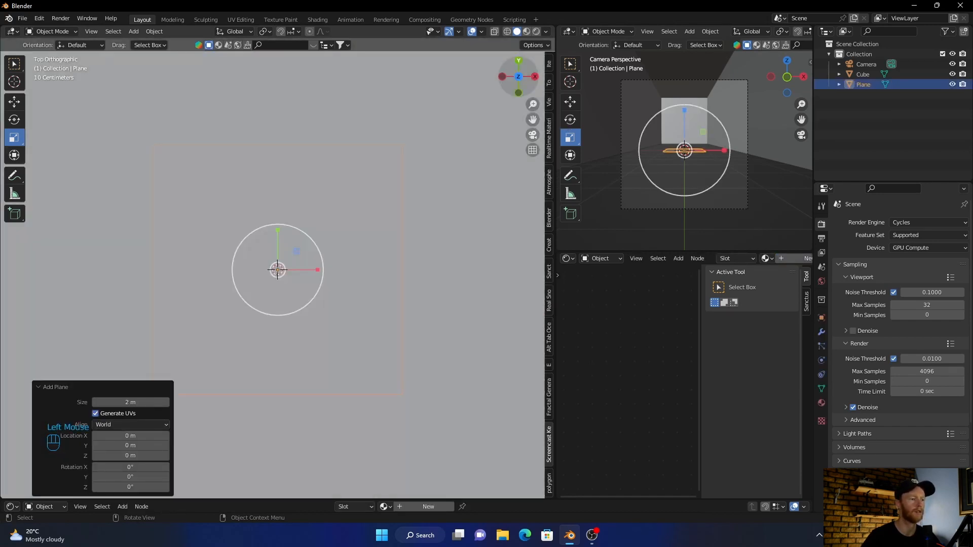
{"action": "scroll", "scroll_direction": "down", "scroll_amount": 3}
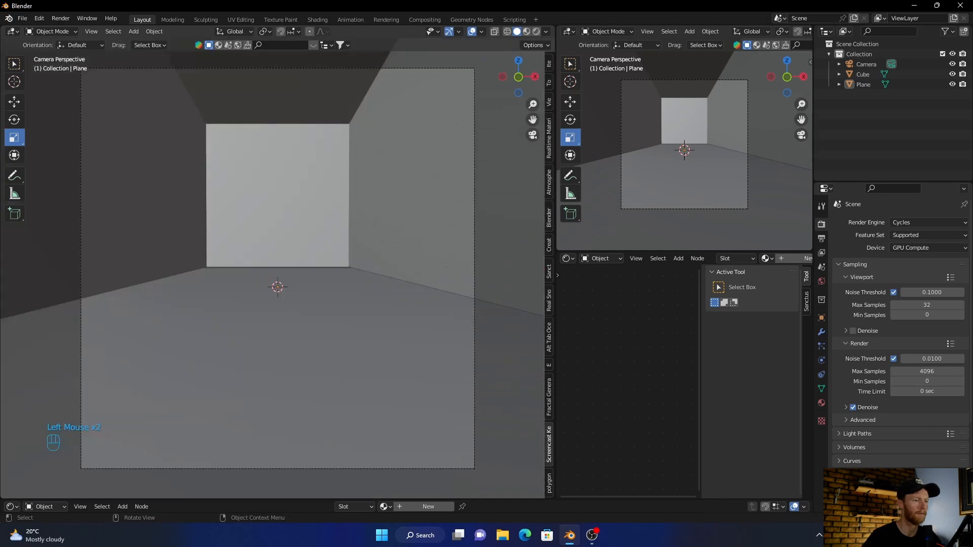
{"action": "left_click", "coordinate": [277, 287]}
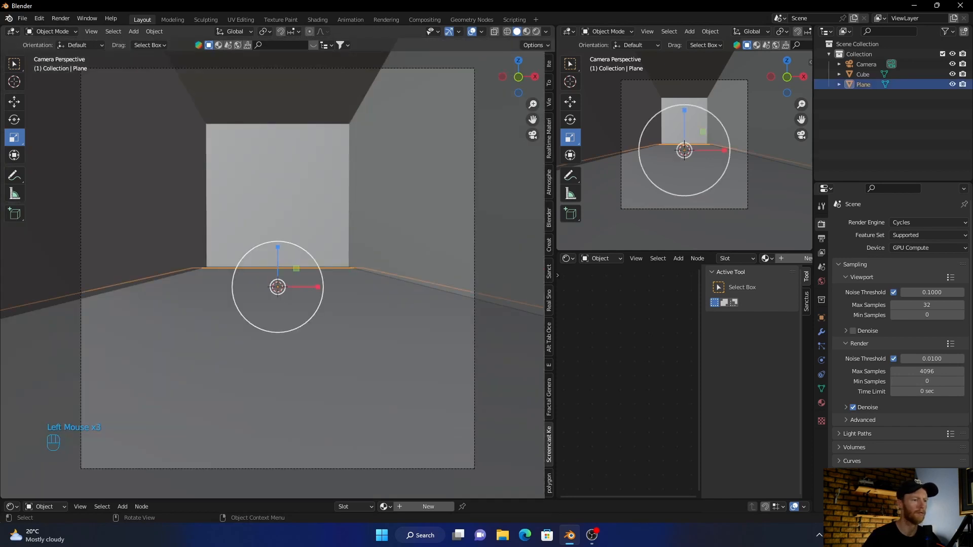
{"action": "key", "text": "s"}
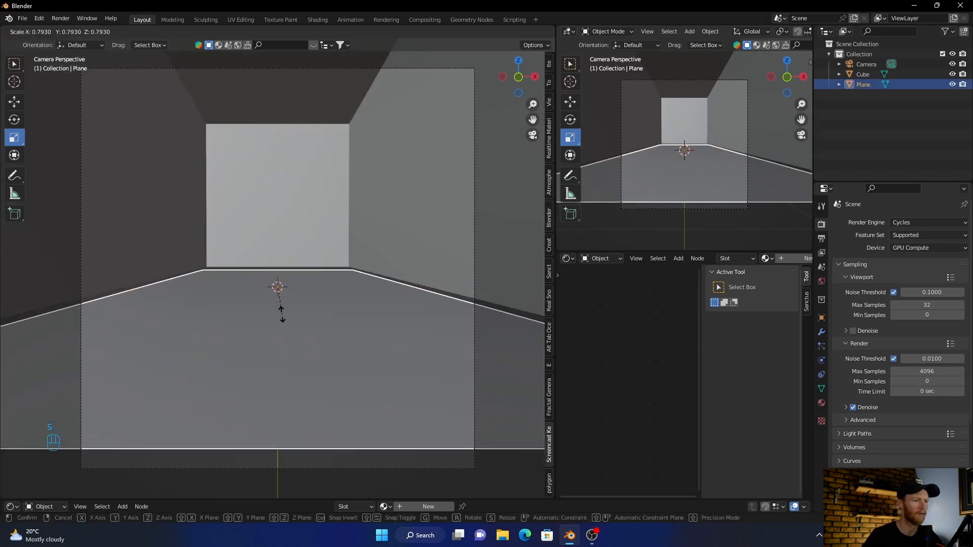
{"action": "left_click", "coordinate": [277, 143]}
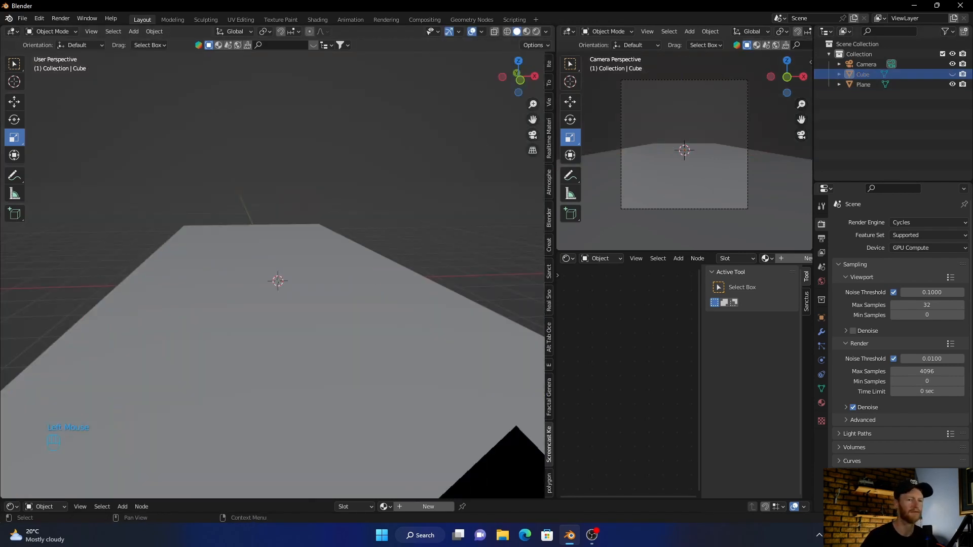
{"action": "mouse_move", "coordinate": [520, 74]}
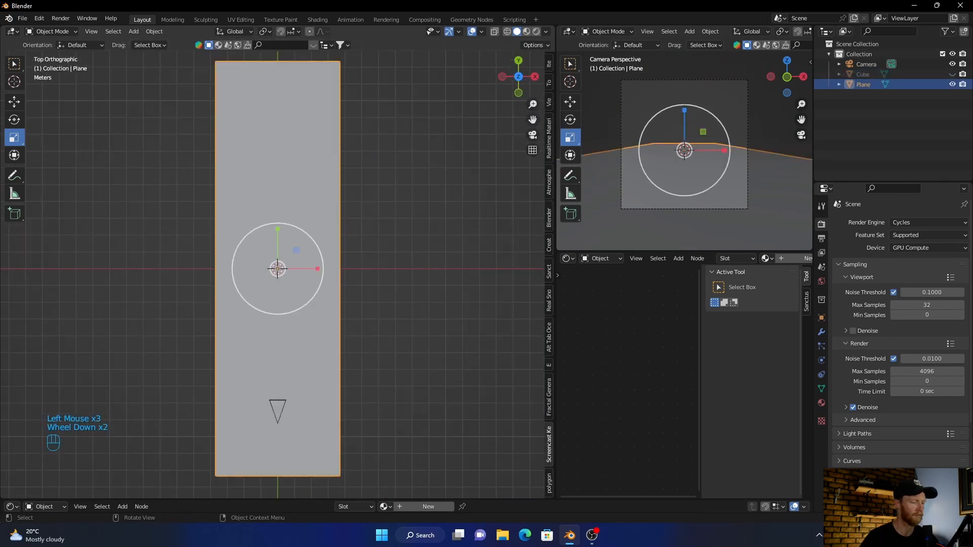
Step: Subdivide the floor plane with 20 cuts and delete its central faces to form an opening
{"action": "key", "text": "Tab"}
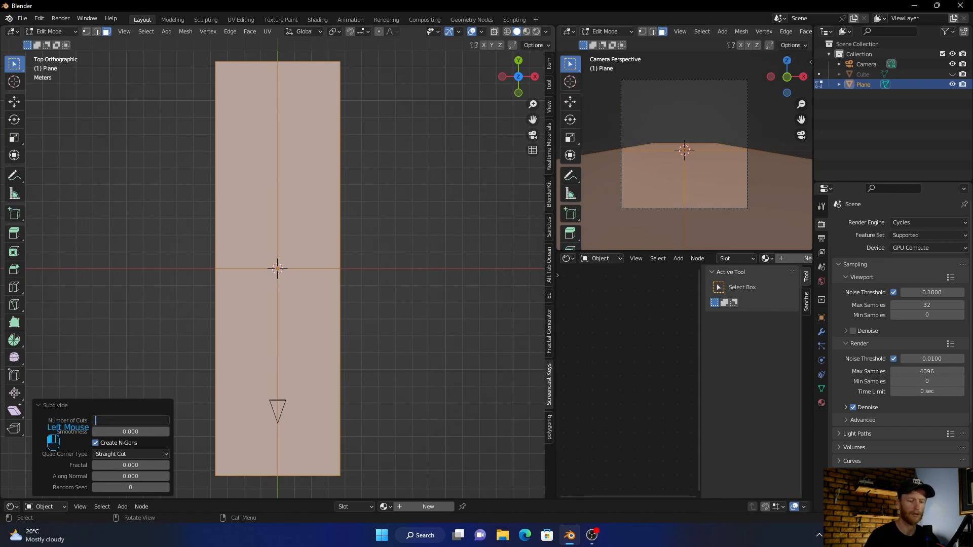
{"action": "type", "text": "20"}
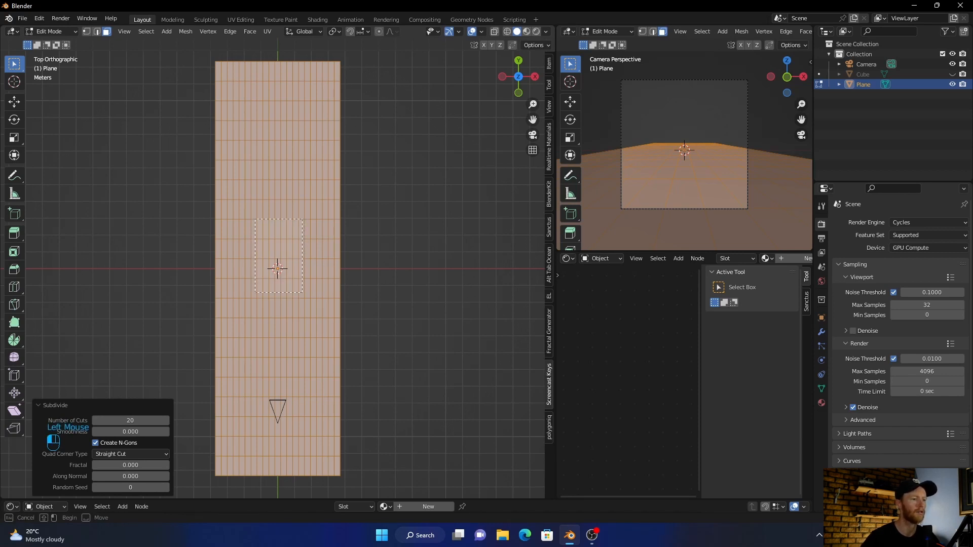
{"action": "key", "text": "x"}
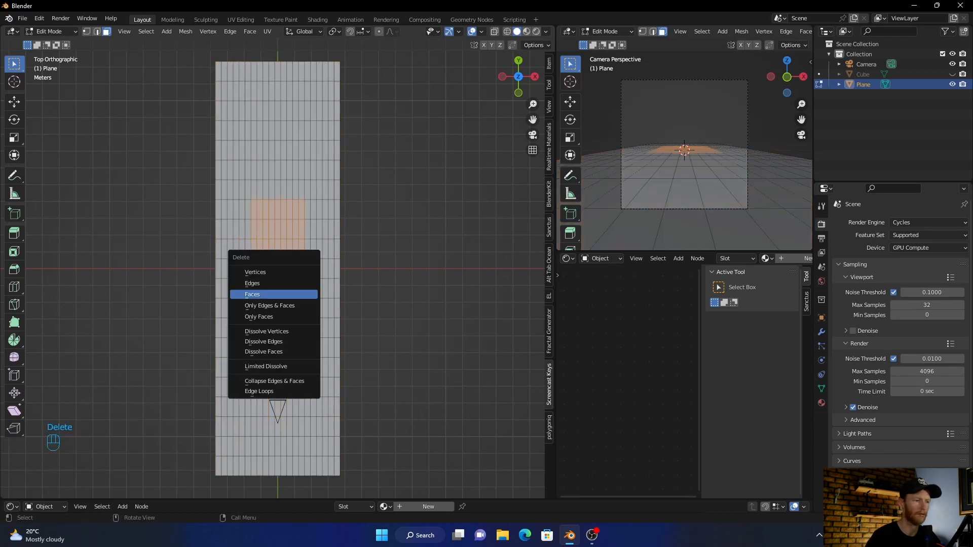
{"action": "left_click", "coordinate": [252, 294]}
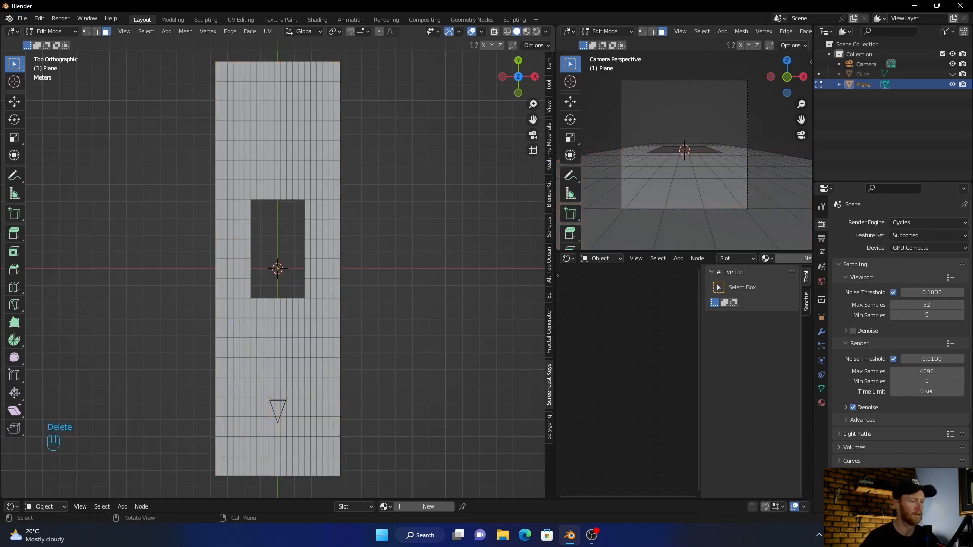
{"action": "key", "text": "Tab"}
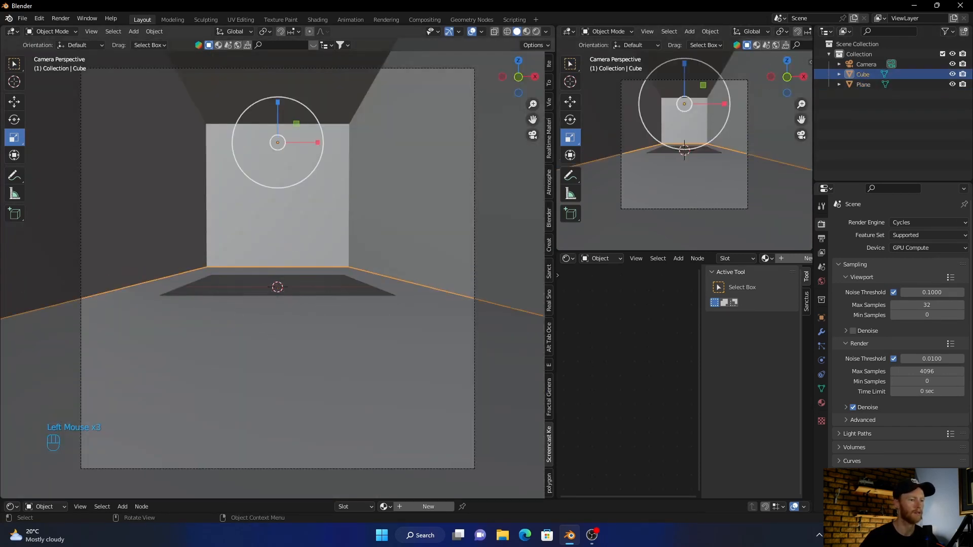
Step: Add a Solidify modifier to the floor plane with about 0.54 m thickness
{"action": "left_click", "coordinate": [278, 286]}
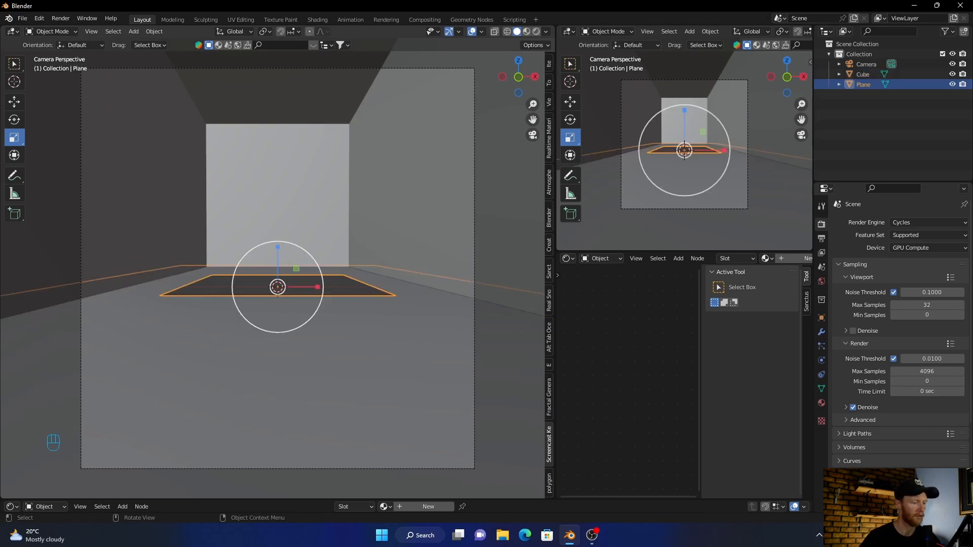
{"action": "key", "text": "s"}
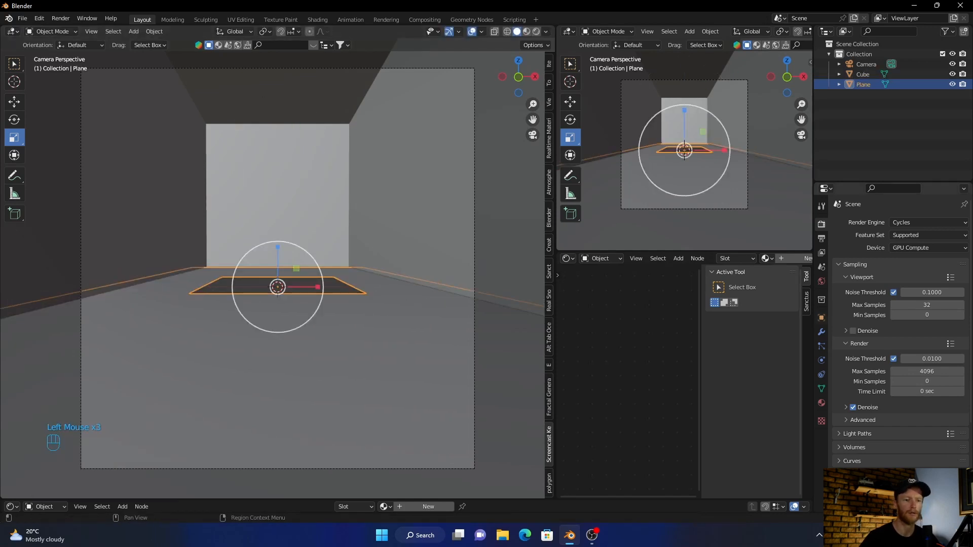
{"action": "left_click", "coordinate": [868, 222]}
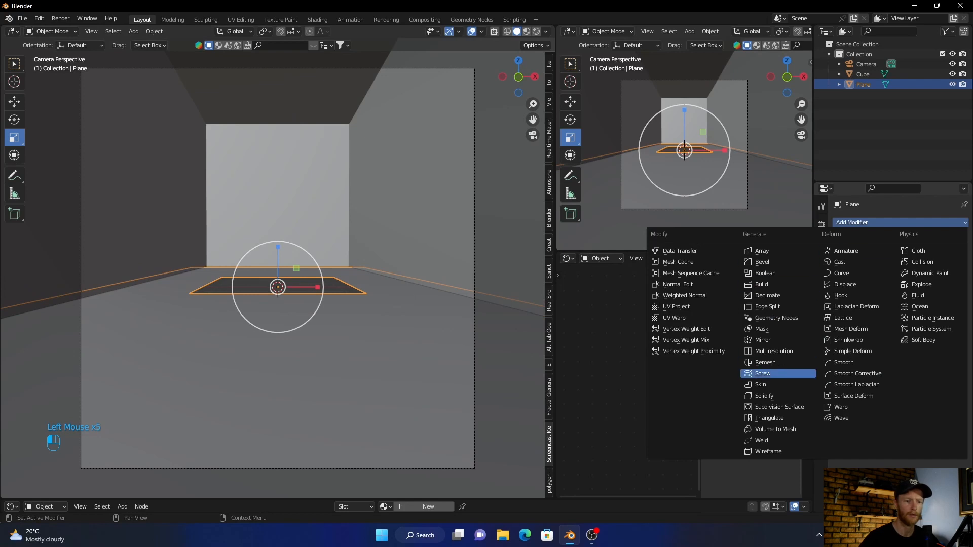
{"action": "left_click", "coordinate": [764, 396]}
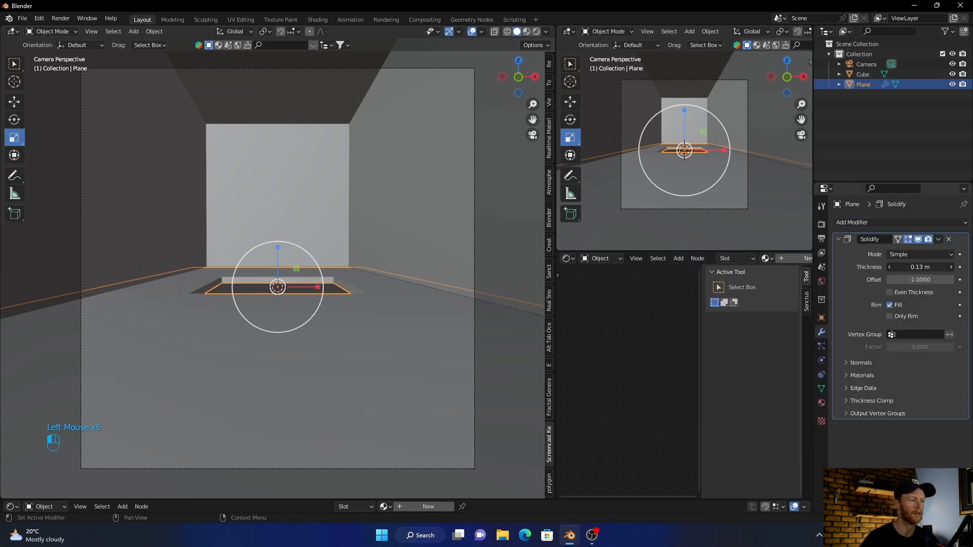
{"action": "left_click_drag", "start_coordinate": [906, 267], "coordinate": [919, 267]}
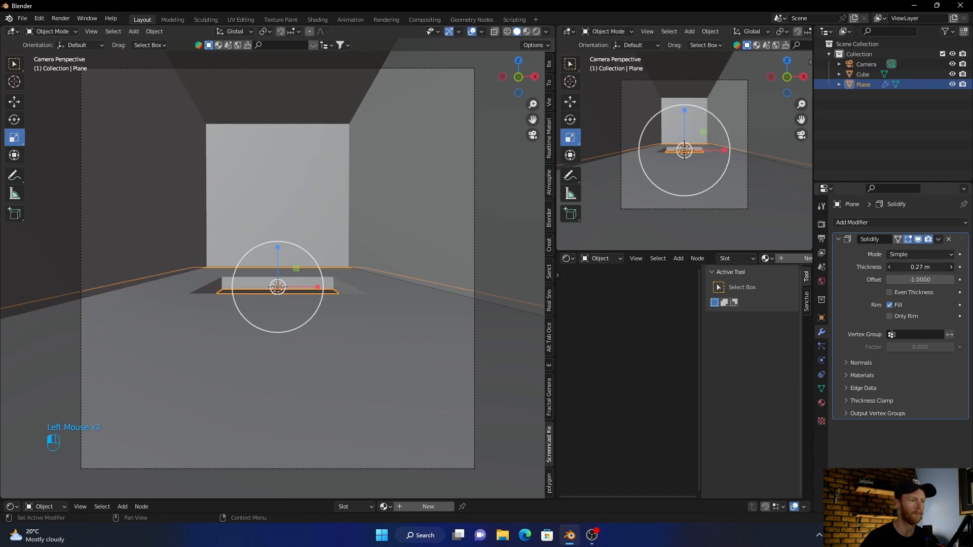
{"action": "left_click_drag", "start_coordinate": [922, 268], "coordinate": [931, 267]}
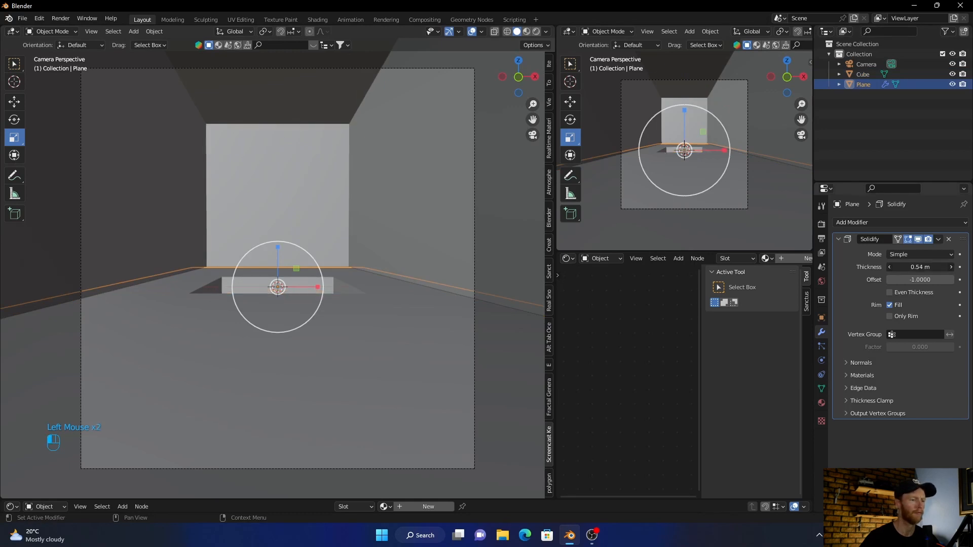
{"action": "left_click_drag", "start_coordinate": [918, 267], "coordinate": [931, 267]}
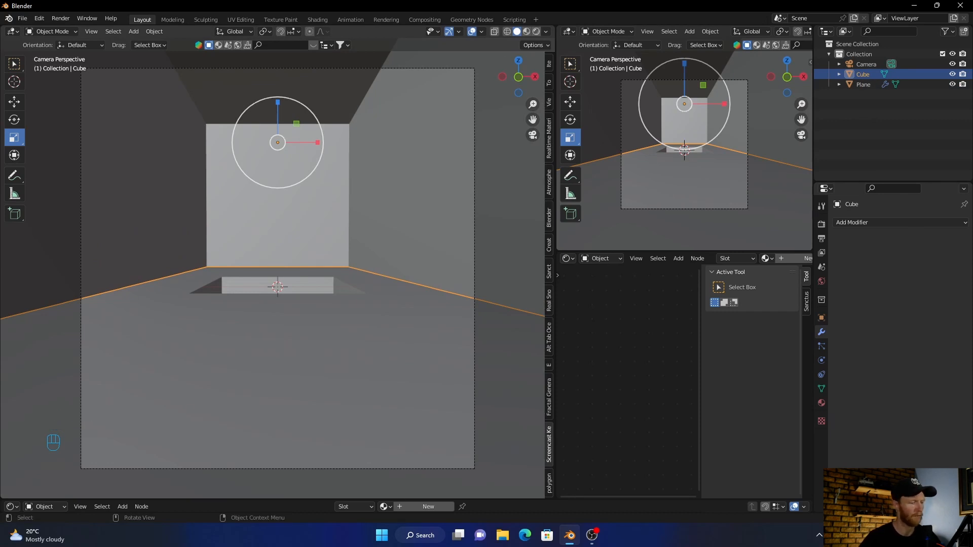
Step: Add a second plane, scale it about 3.3 times, and lower it beneath the floor opening
{"action": "key", "text": "shift+a"}
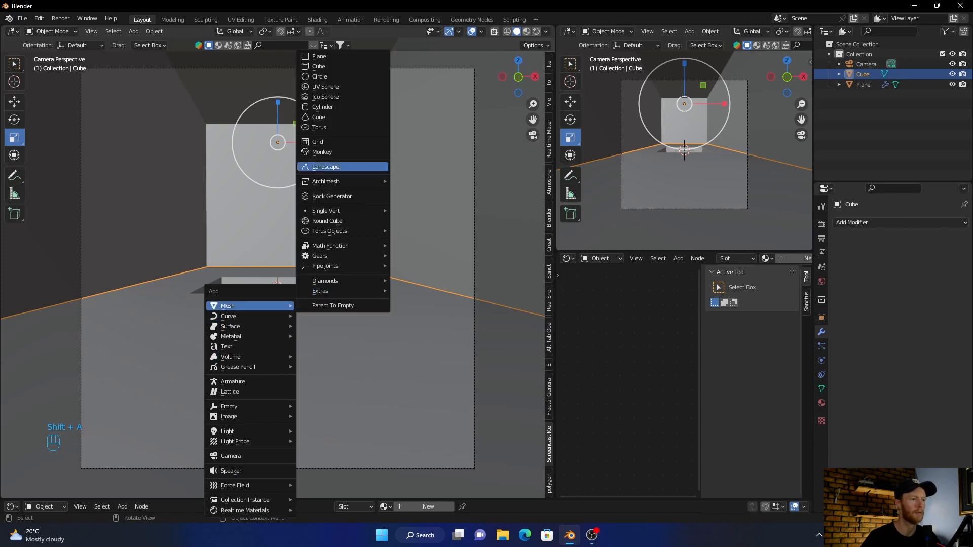
{"action": "left_click", "coordinate": [319, 56]}
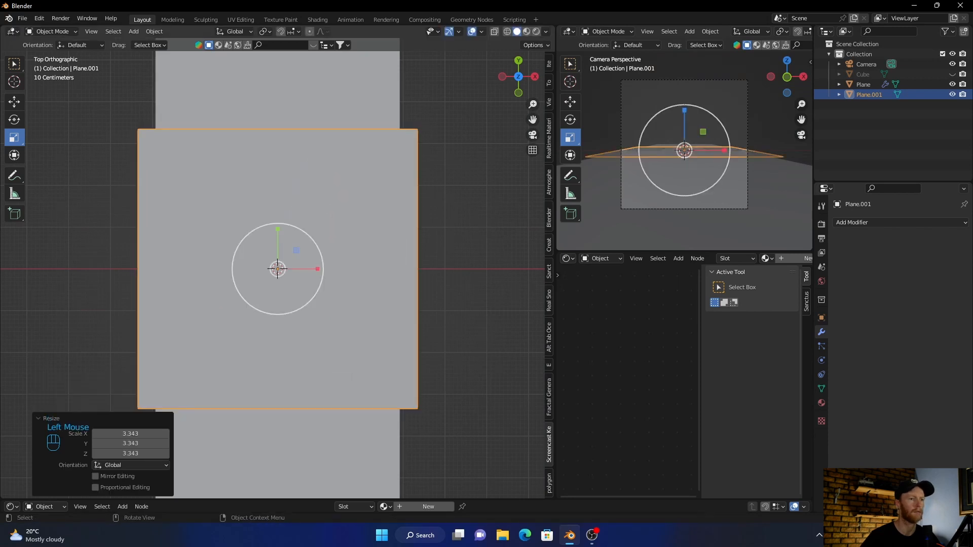
{"action": "key", "text": "KP_3"}
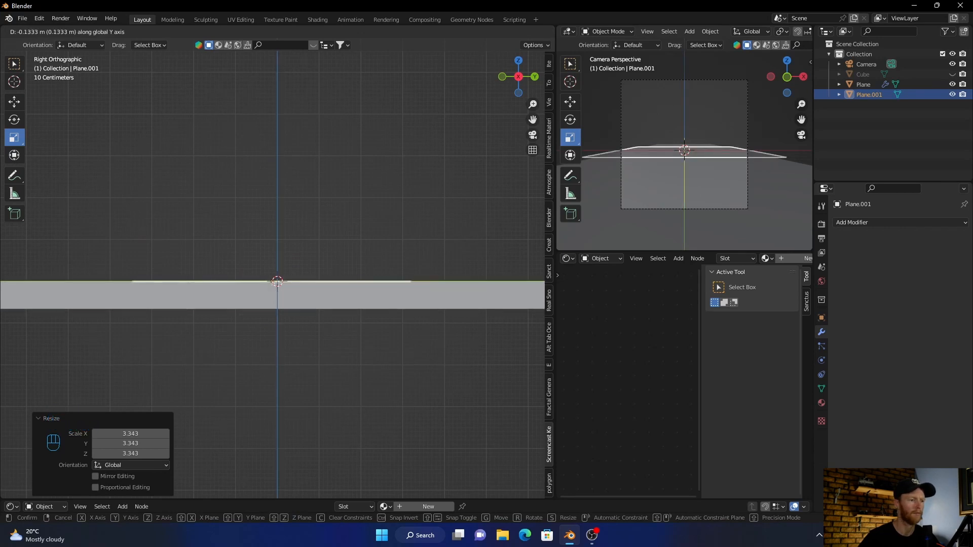
{"action": "key", "text": "z"}
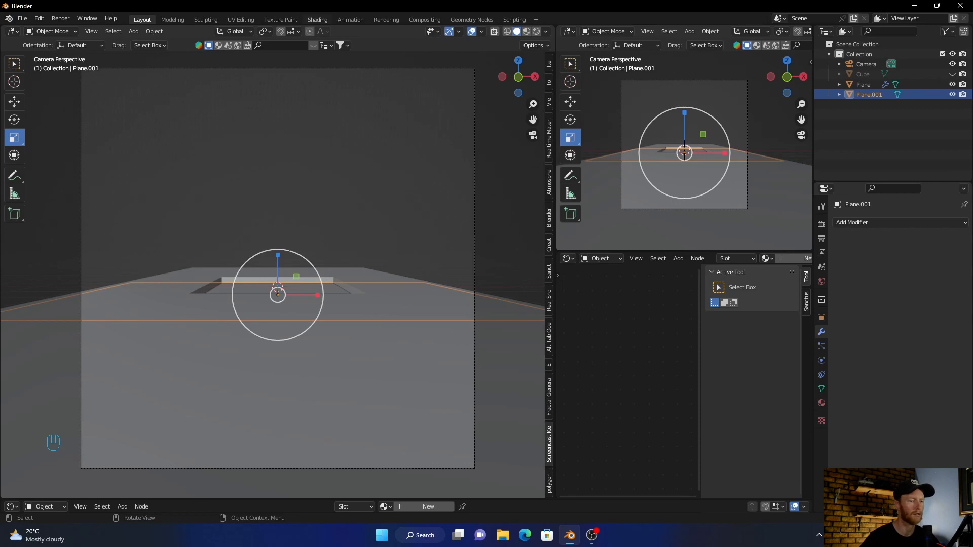
{"action": "left_click", "coordinate": [316, 19]}
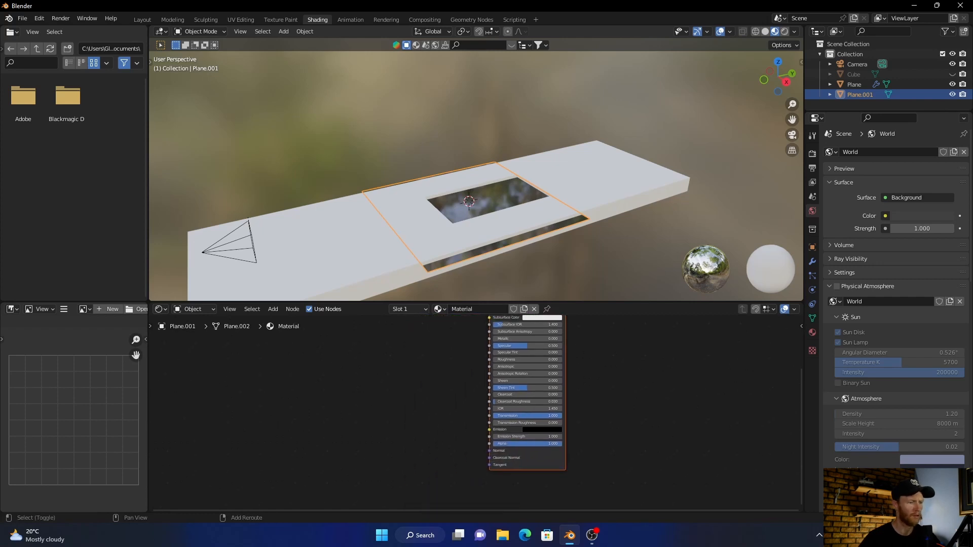
Step: Add Bump and Musgrave Texture nodes to ripple the lower plane's surface normal
{"action": "type", "text": "bu"}
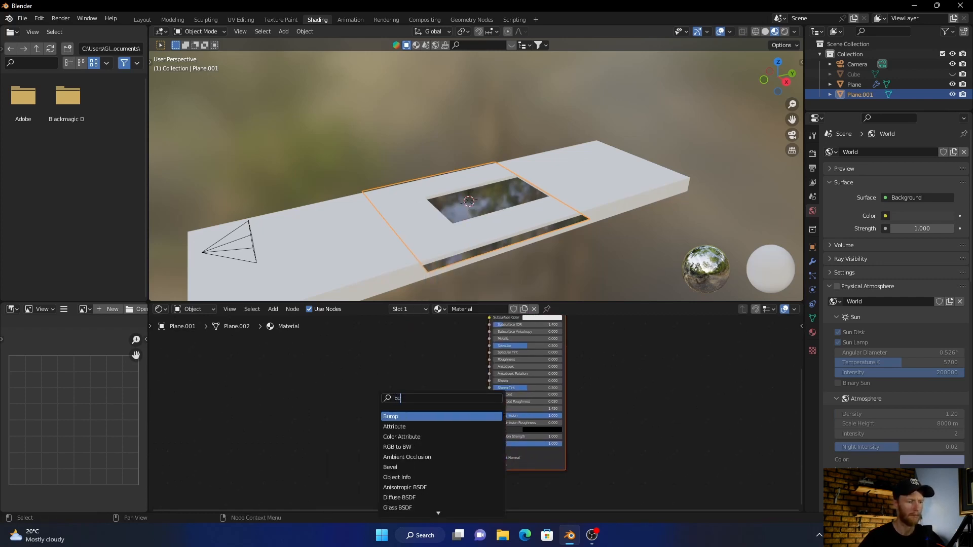
{"action": "left_click", "coordinate": [391, 416]}
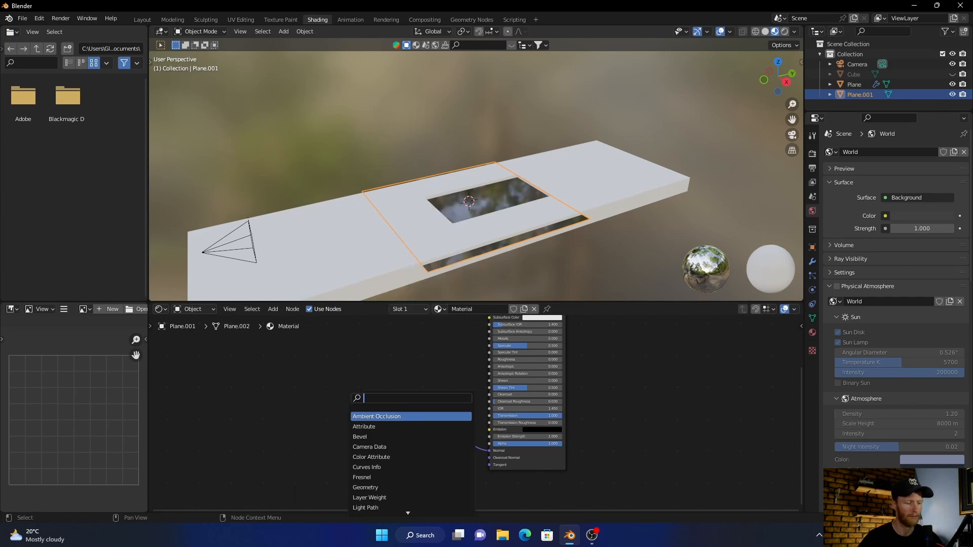
{"action": "left_click", "coordinate": [377, 417]}
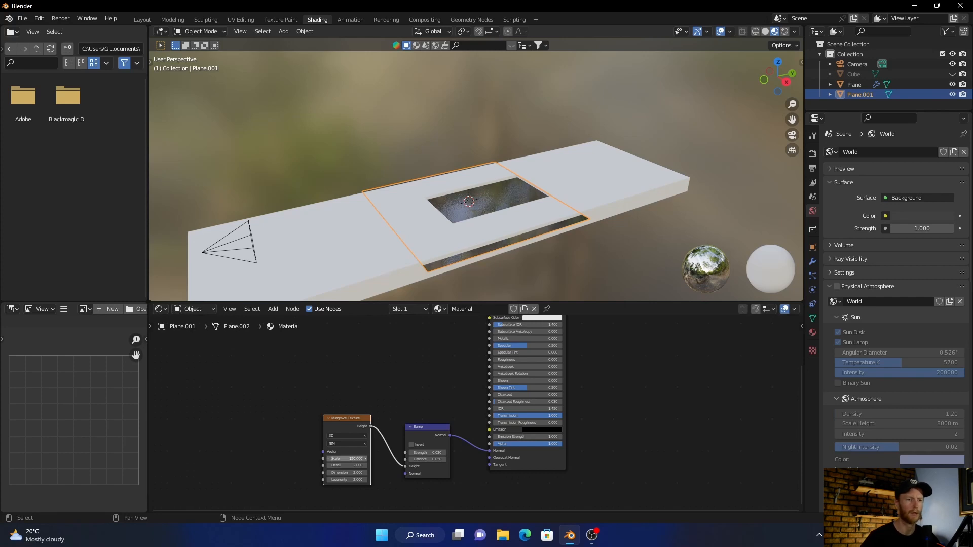
Step: View through the scene camera and return to the Layout workspace
{"action": "key", "text": "KP_0"}
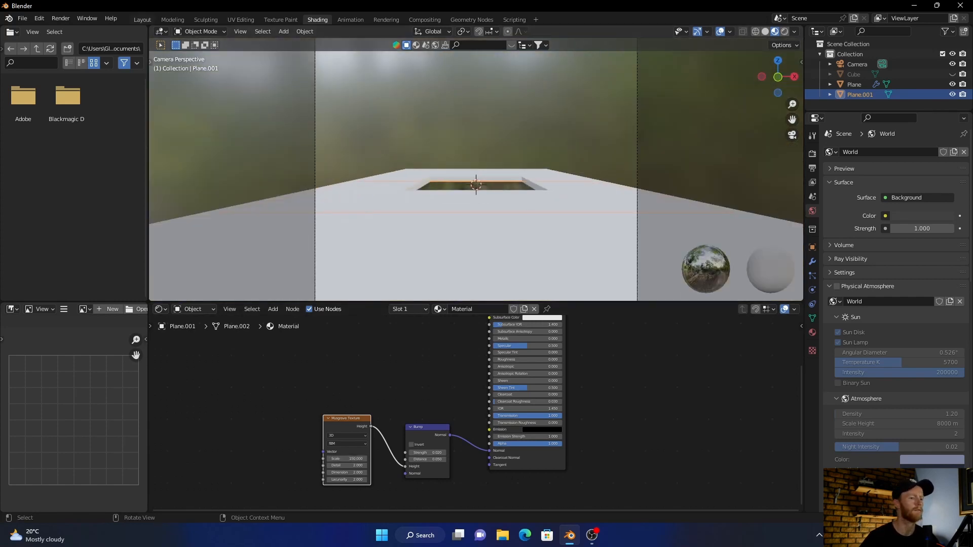
{"action": "left_click", "coordinate": [141, 19]}
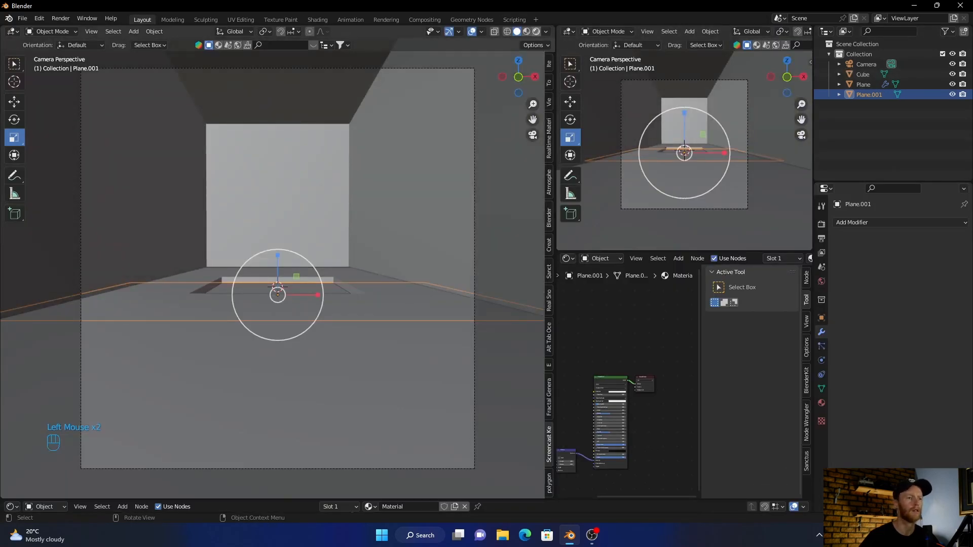
{"action": "scroll", "scroll_direction": "up", "scroll_amount": 3}
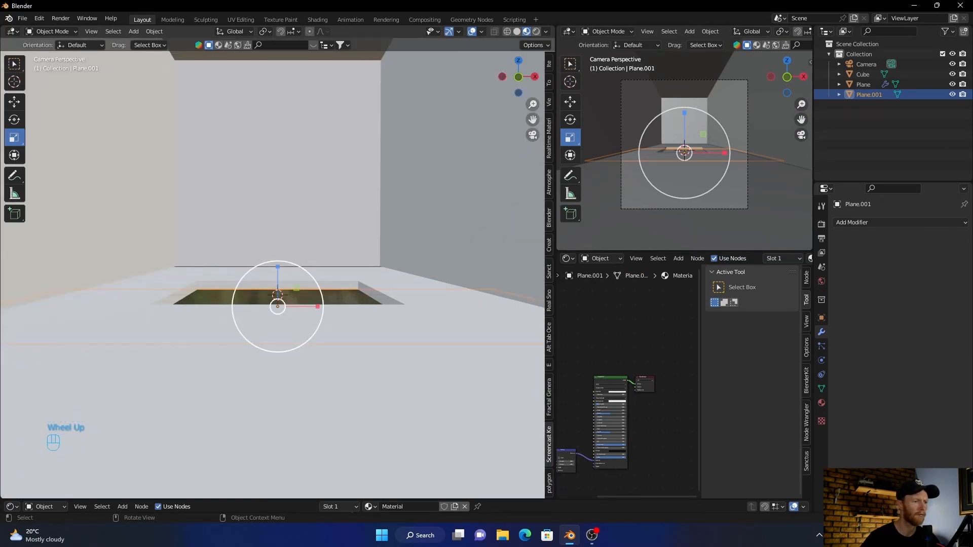
Step: Switch the bottom area's editor type from Shader Editor to Asset Browser
{"action": "scroll", "scroll_direction": "down", "scroll_amount": 3}
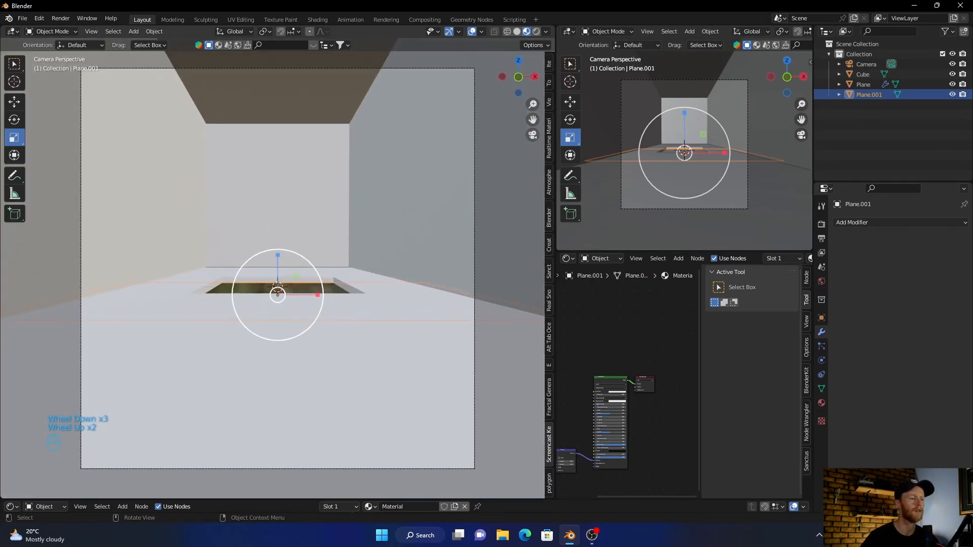
{"action": "scroll", "scroll_direction": "up", "scroll_amount": 3}
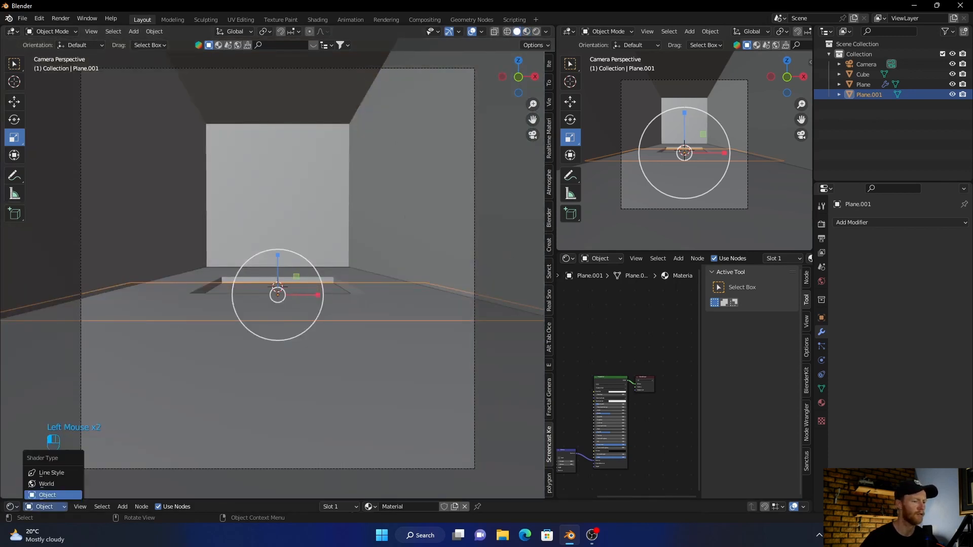
{"action": "left_click", "coordinate": [11, 506]}
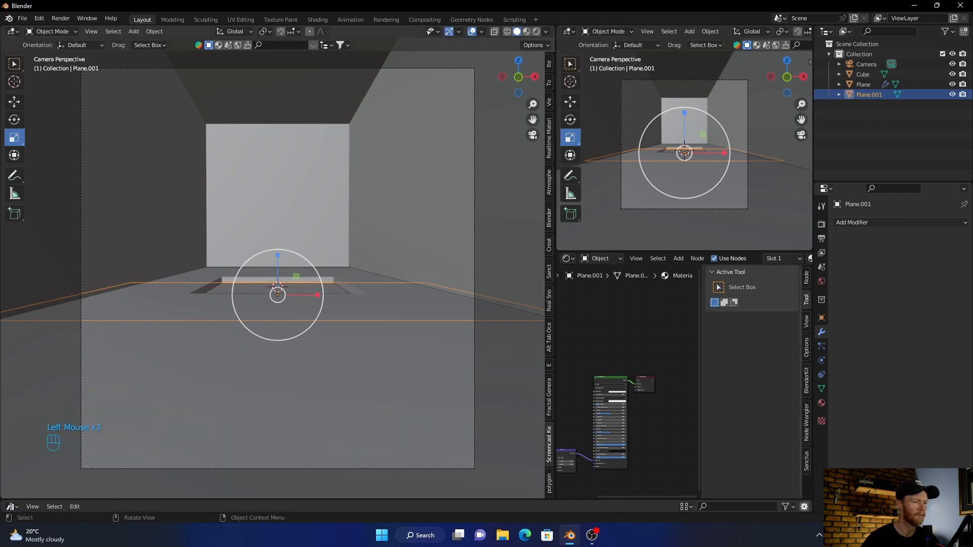
Step: Pick the Poly Haven library and browse its HDRIs category
{"action": "left_click", "coordinate": [59, 308]}
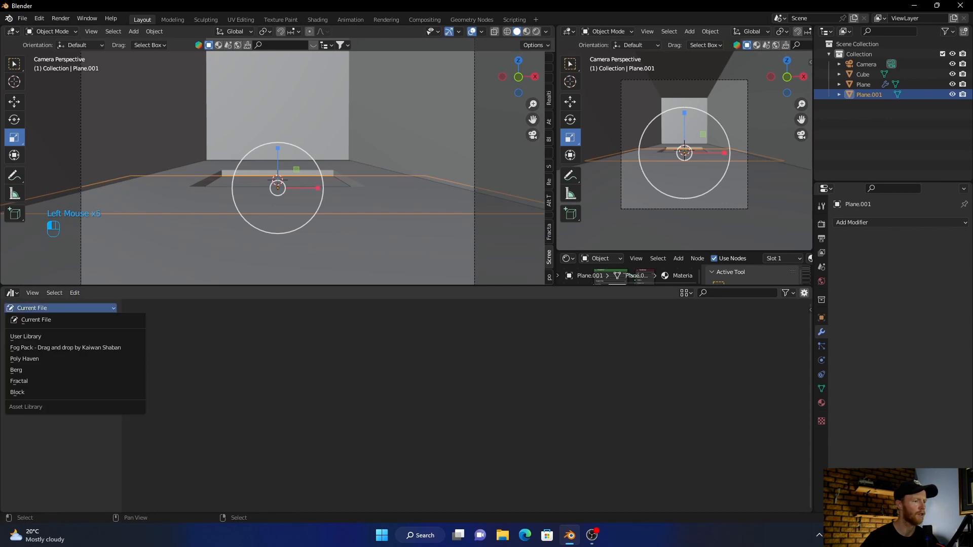
{"action": "left_click", "coordinate": [25, 359]}
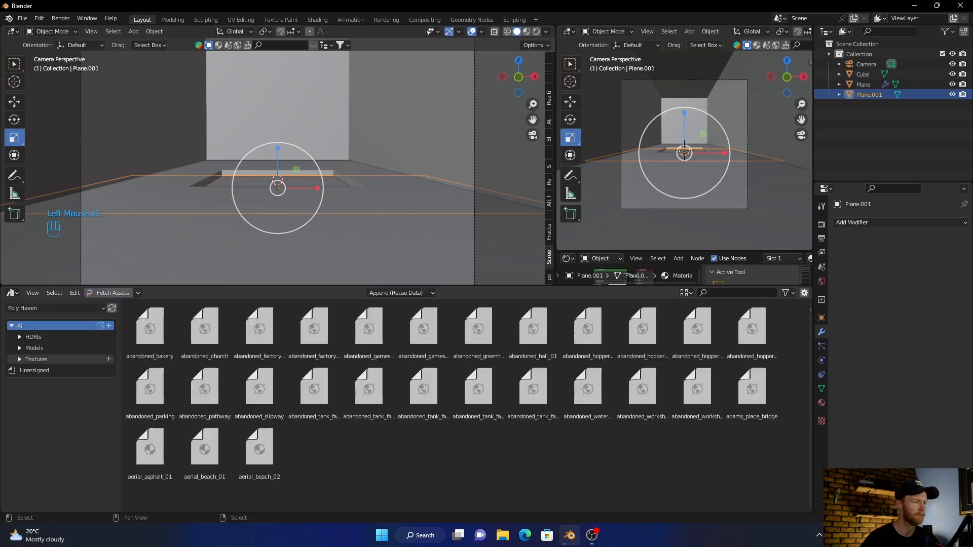
{"action": "left_click", "coordinate": [33, 337]}
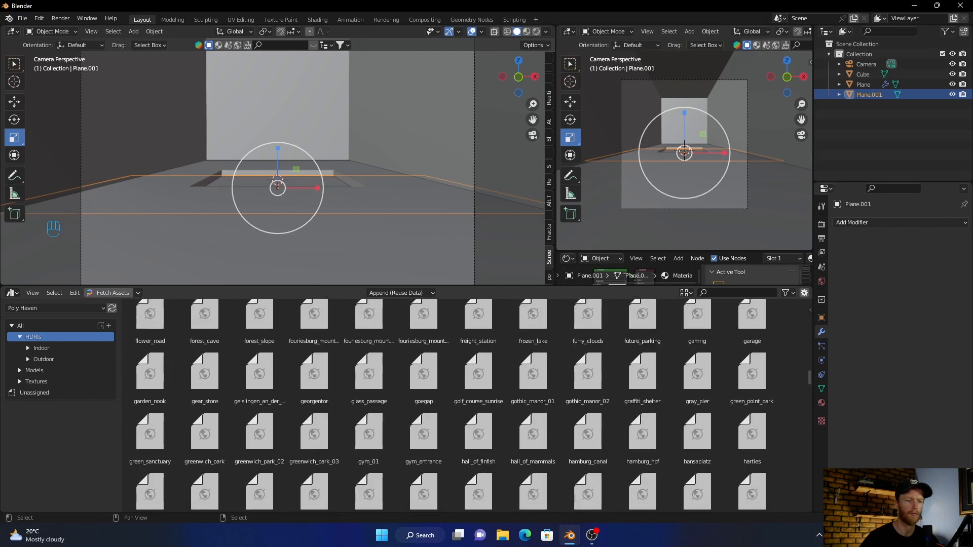
{"action": "scroll", "scroll_direction": "down", "scroll_amount": 3}
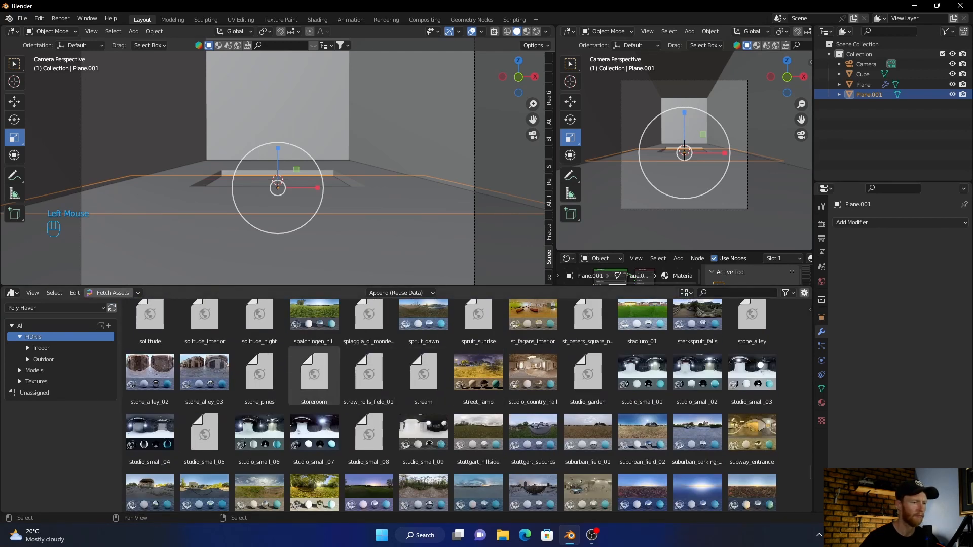
{"action": "scroll", "scroll_direction": "down", "scroll_amount": 3}
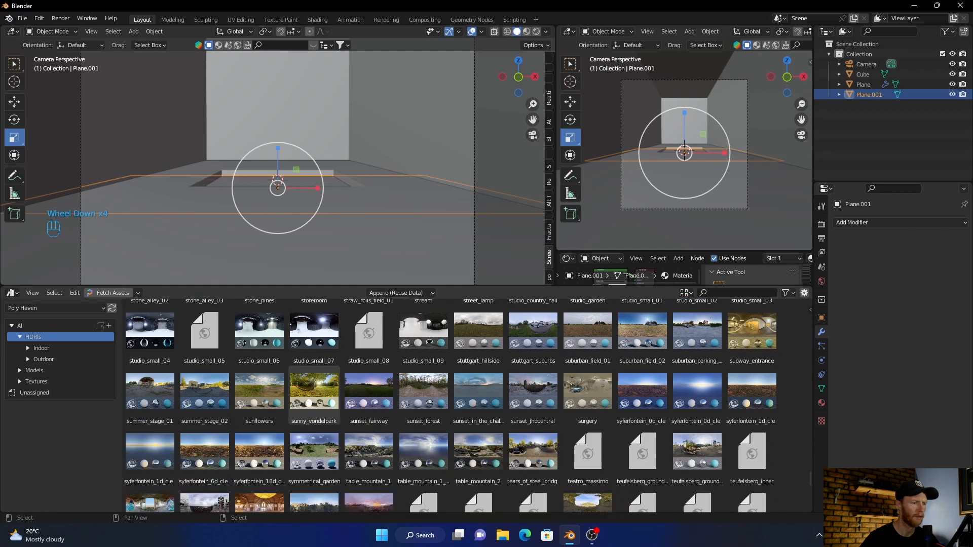
{"action": "left_click", "coordinate": [259, 391]}
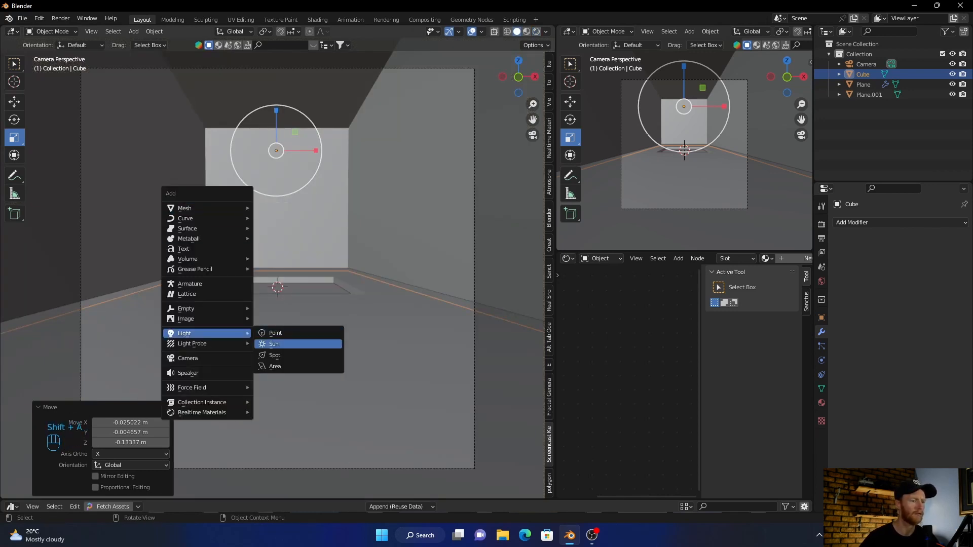
Step: Add a sun light, reposition and tilt it, and set its strength to 5
{"action": "left_click", "coordinate": [274, 344]}
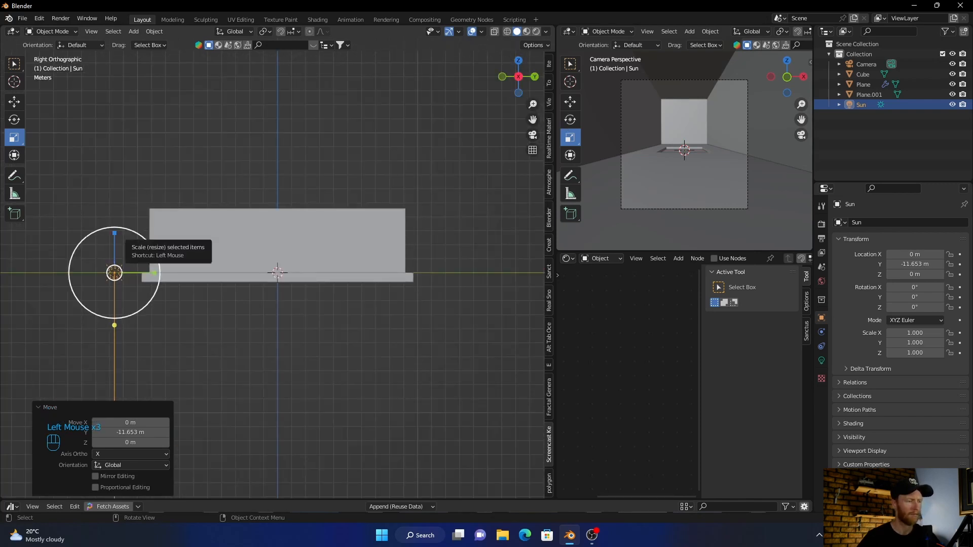
{"action": "key", "text": "g"}
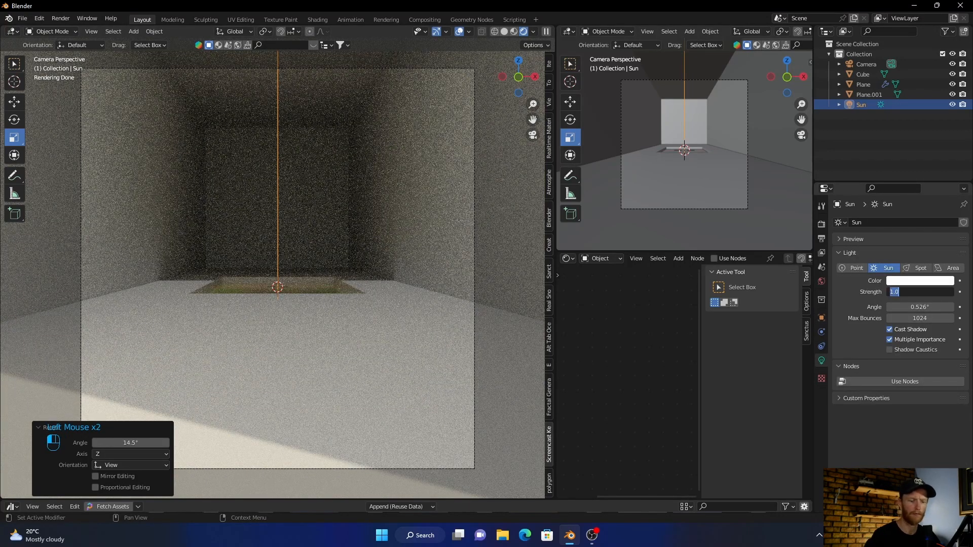
{"action": "type", "text": "5.000"}
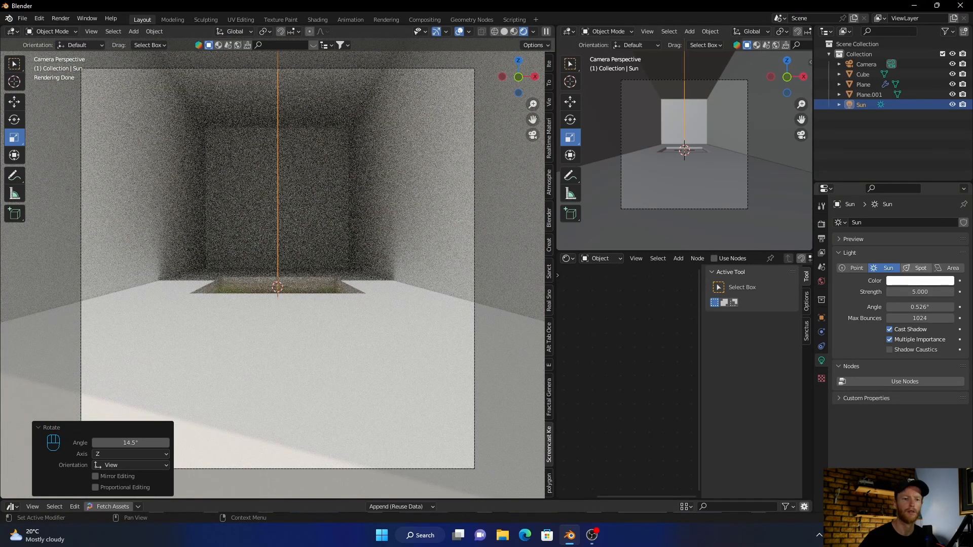
Step: Turn the light into an area light with 1000 W power
{"action": "left_click", "coordinate": [952, 268]}
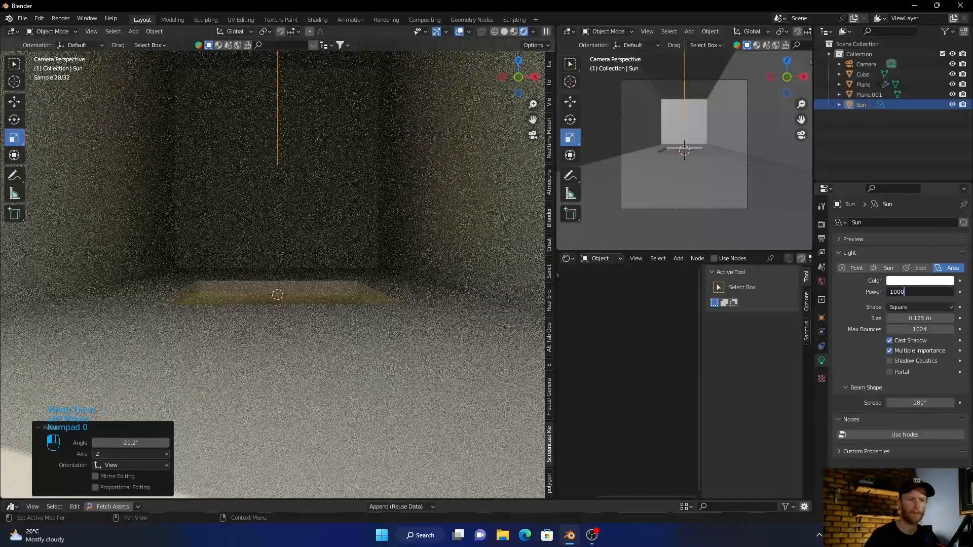
{"action": "type", "text": "10000 W"}
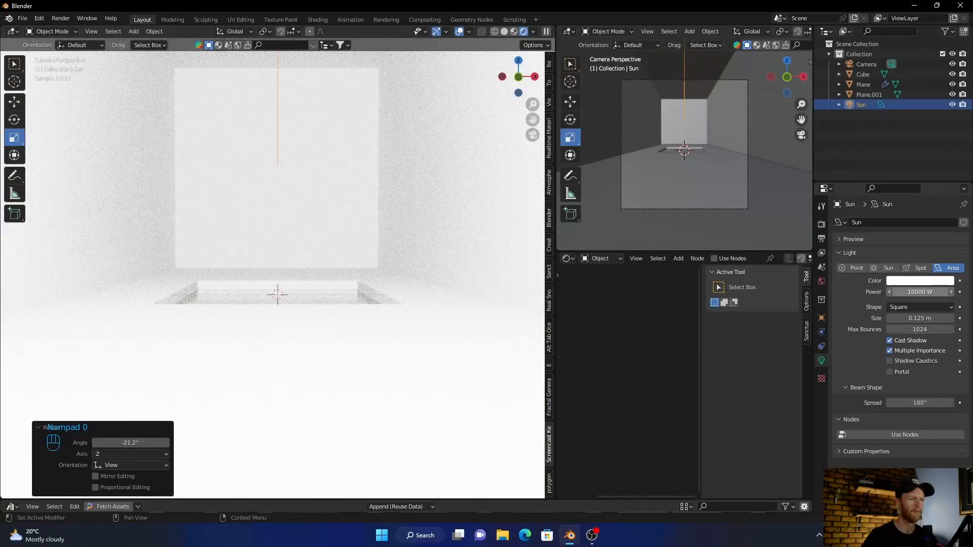
{"action": "left_click", "coordinate": [919, 292]}
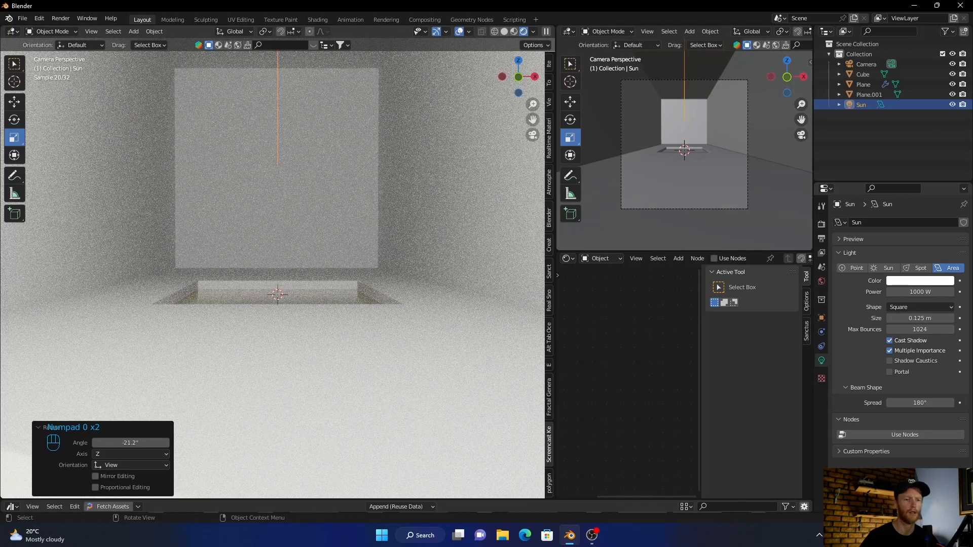
Step: In right orthographic view, reposition the area light within the room
{"action": "scroll", "scroll_direction": "down", "scroll_amount": 3}
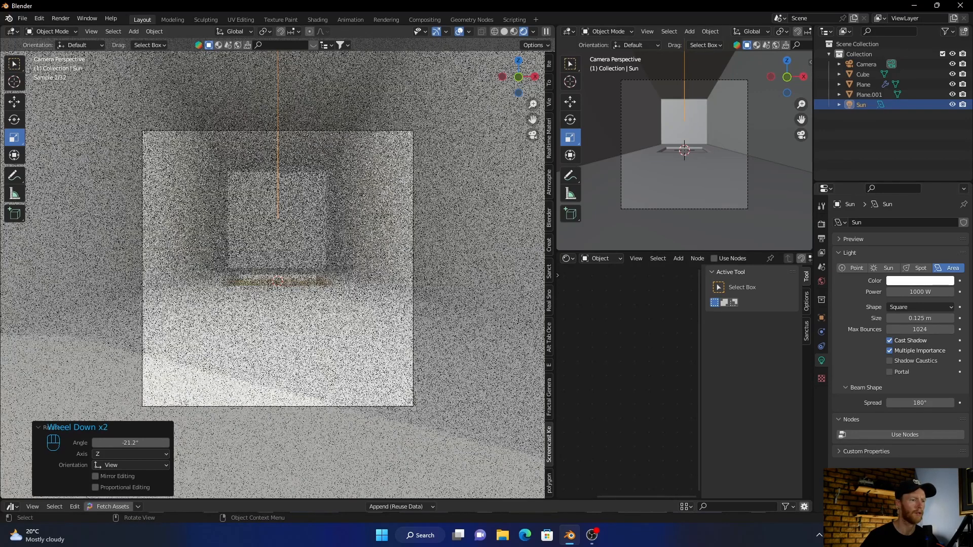
{"action": "left_click", "coordinate": [870, 94]}
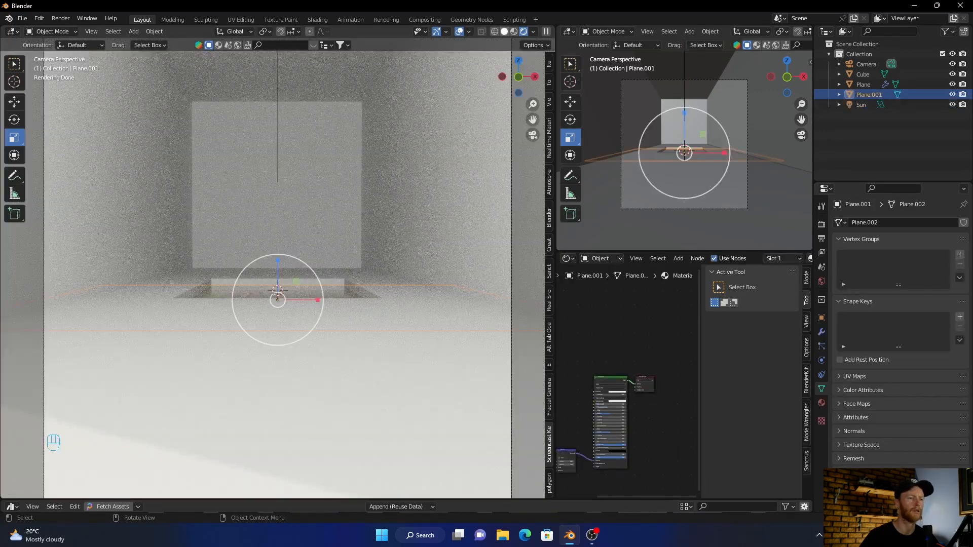
{"action": "key", "text": "KP_3"}
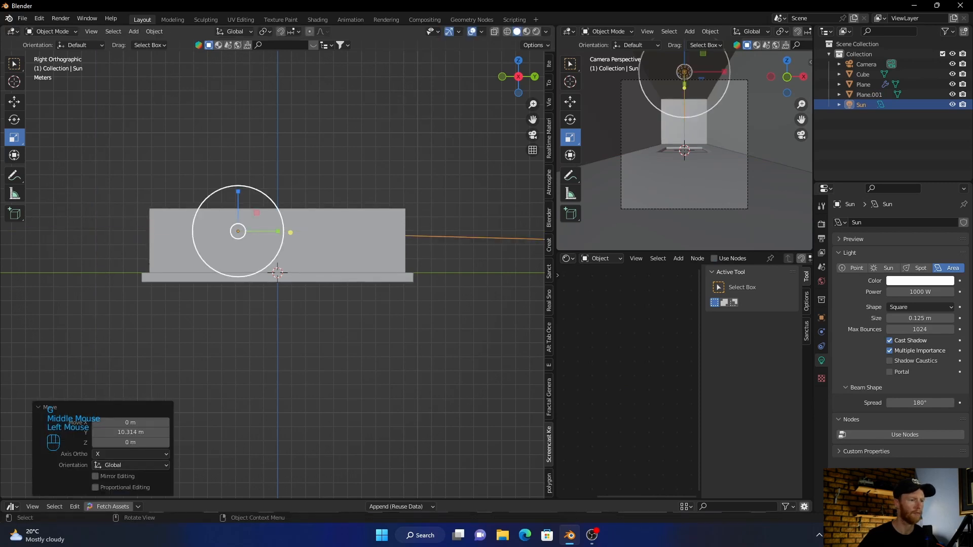
{"action": "key", "text": "r"}
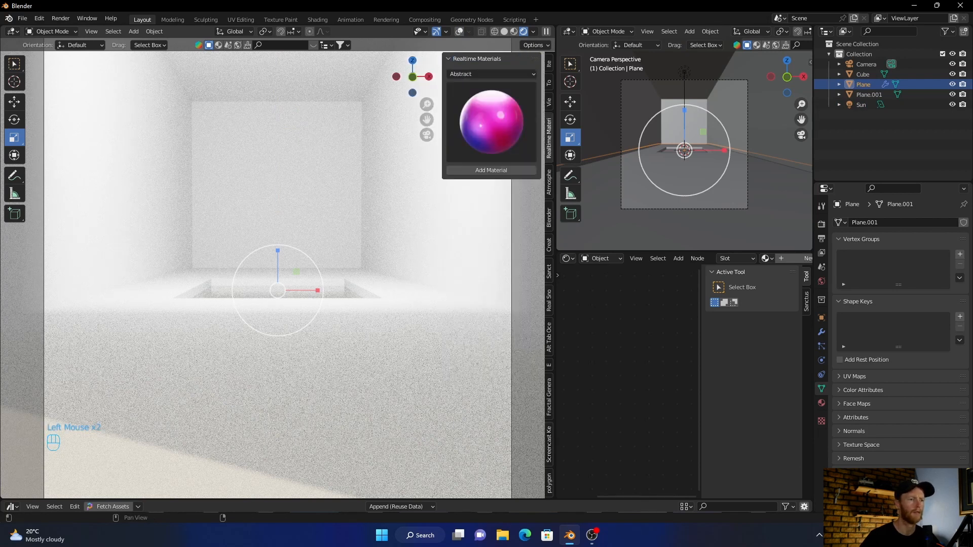
Step: Apply the WoodenFlooring 6 material from the Wood UV category to the floor plane
{"action": "left_click", "coordinate": [489, 74]}
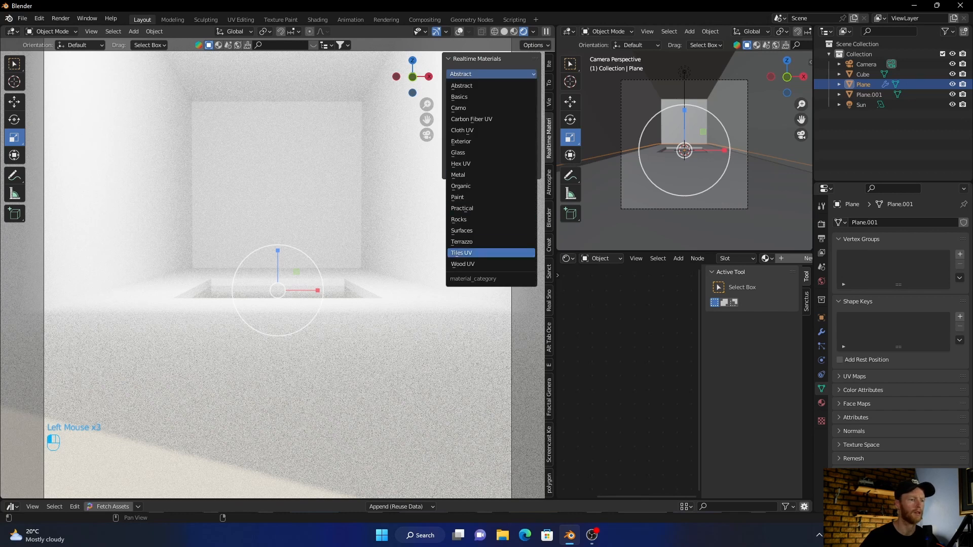
{"action": "left_click", "coordinate": [462, 264]}
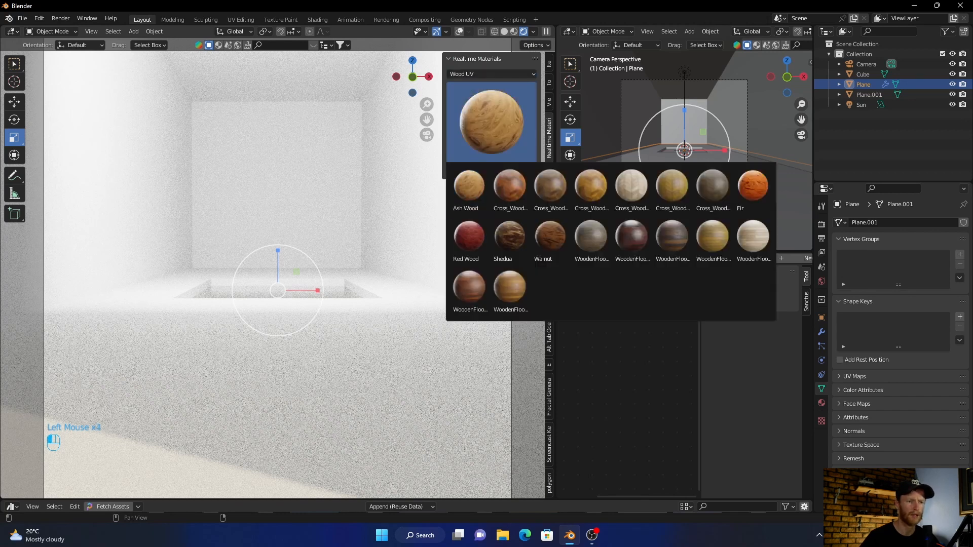
{"action": "left_click", "coordinate": [509, 185]}
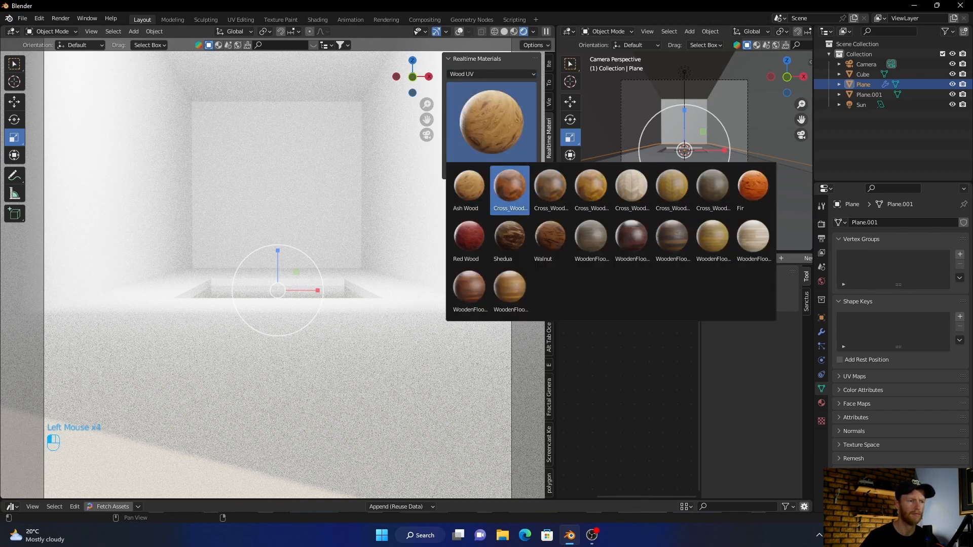
{"action": "left_click", "coordinate": [510, 185]}
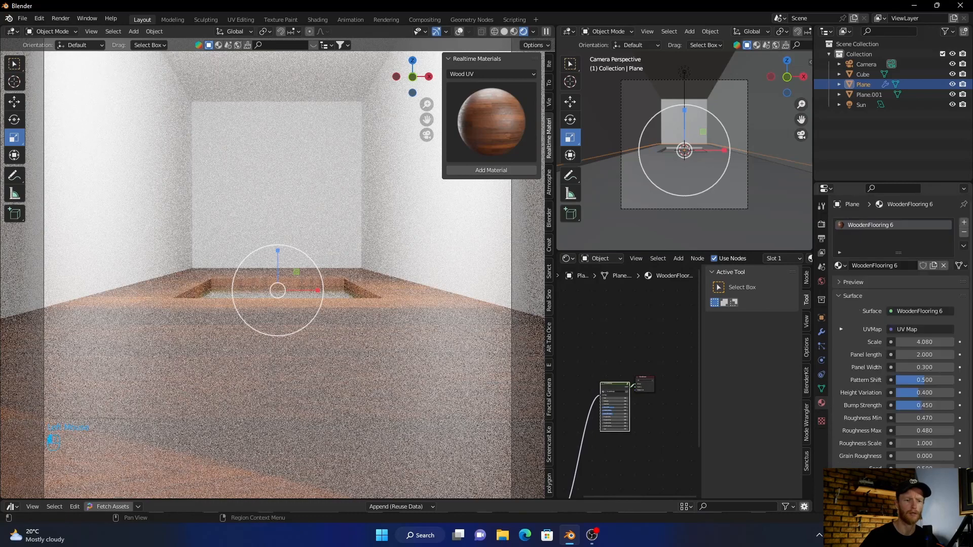
{"action": "left_click", "coordinate": [924, 342]}
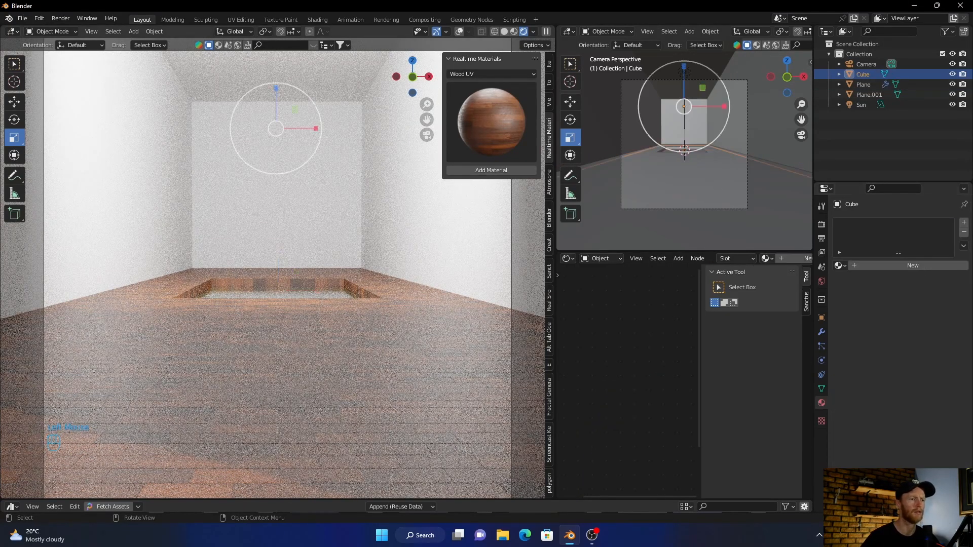
Step: Apply a light plaster material from the Exterior library to the room's walls
{"action": "left_click", "coordinate": [491, 74]}
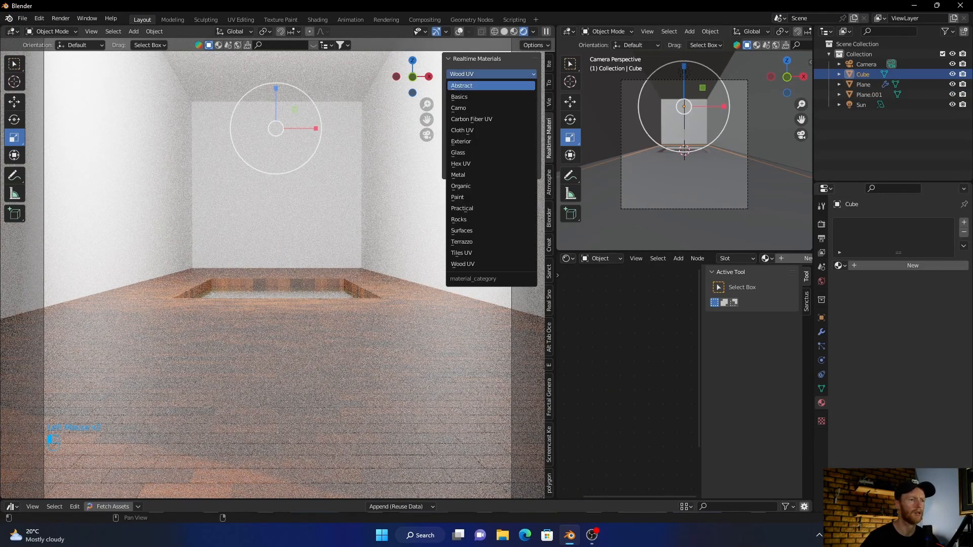
{"action": "left_click", "coordinate": [461, 141]}
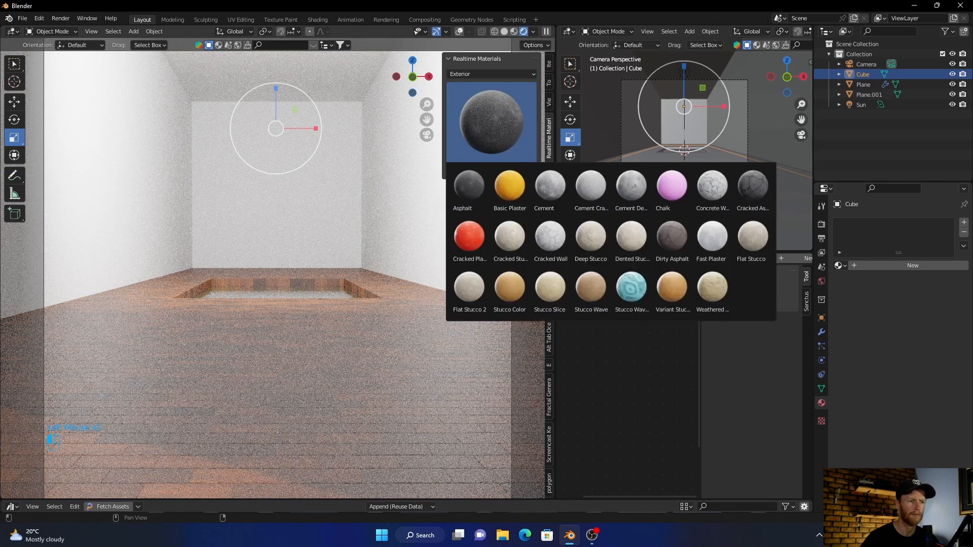
{"action": "left_click", "coordinate": [509, 185]}
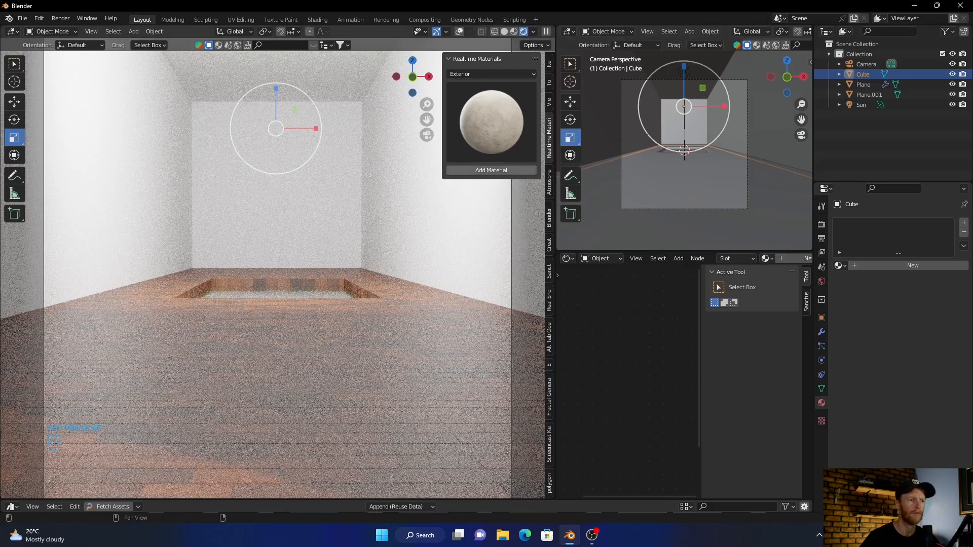
{"action": "left_click", "coordinate": [490, 170]}
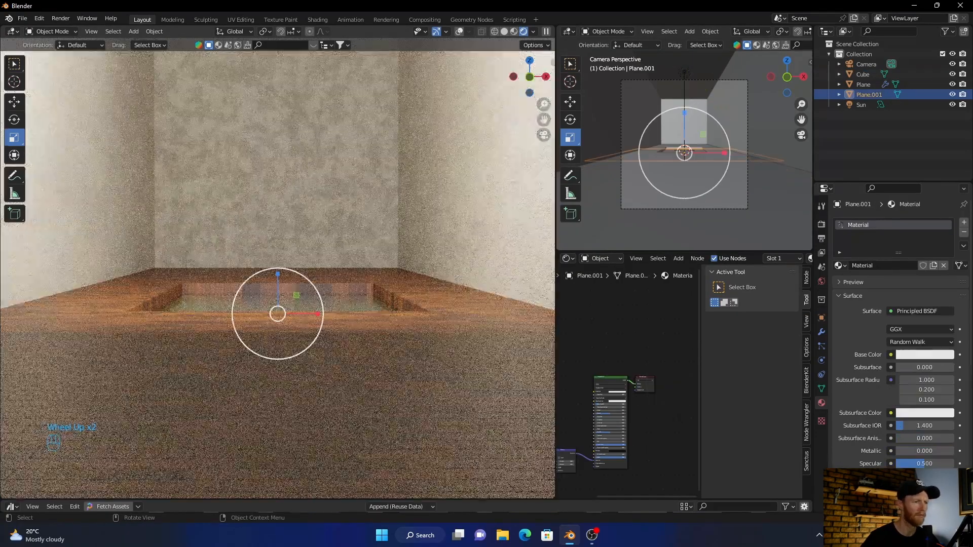
{"action": "scroll", "scroll_direction": "up", "scroll_amount": 3}
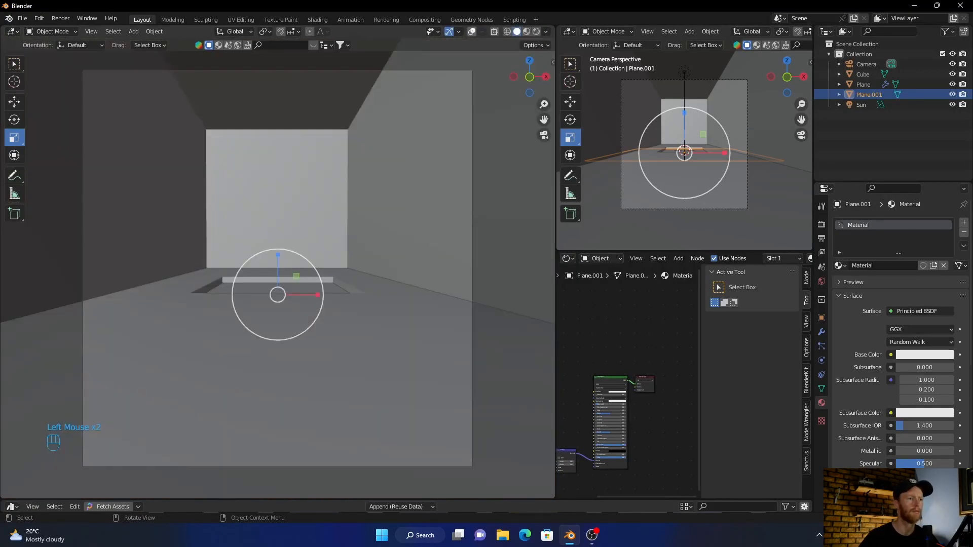
Step: Add a new mesh plane to fill the floor opening
{"action": "key", "text": "shift+a"}
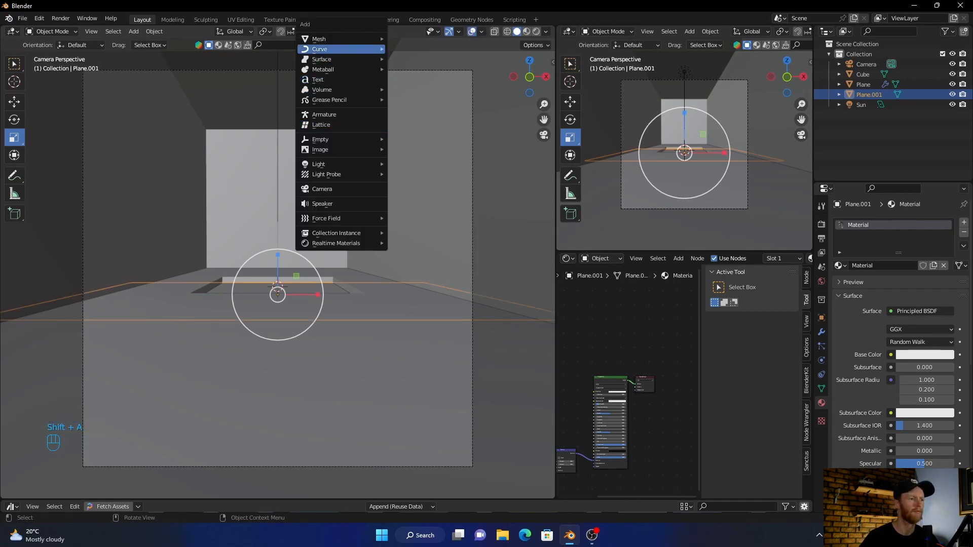
{"action": "mouse_move", "coordinate": [318, 38]}
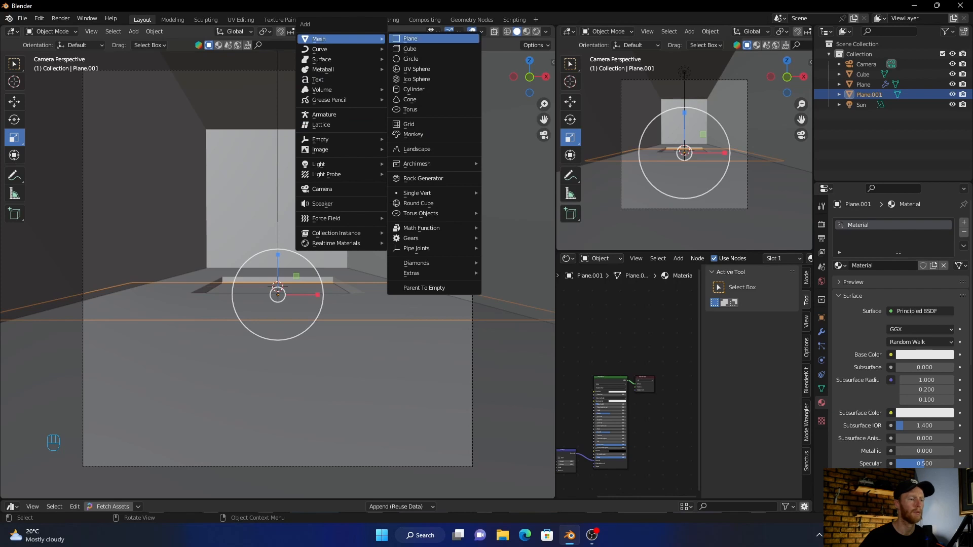
{"action": "left_click", "coordinate": [410, 39]}
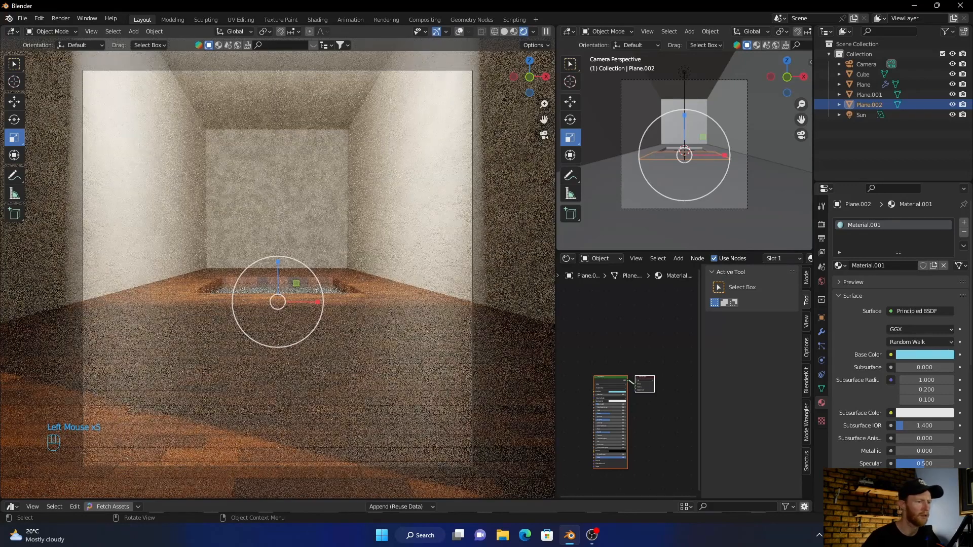
{"action": "scroll", "scroll_direction": "down", "scroll_amount": 3}
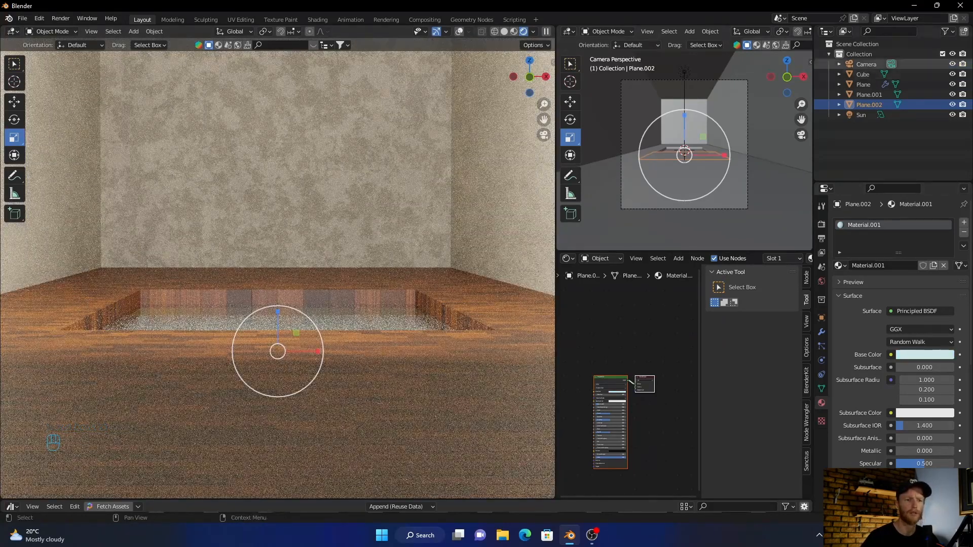
{"action": "left_click", "coordinate": [866, 63]}
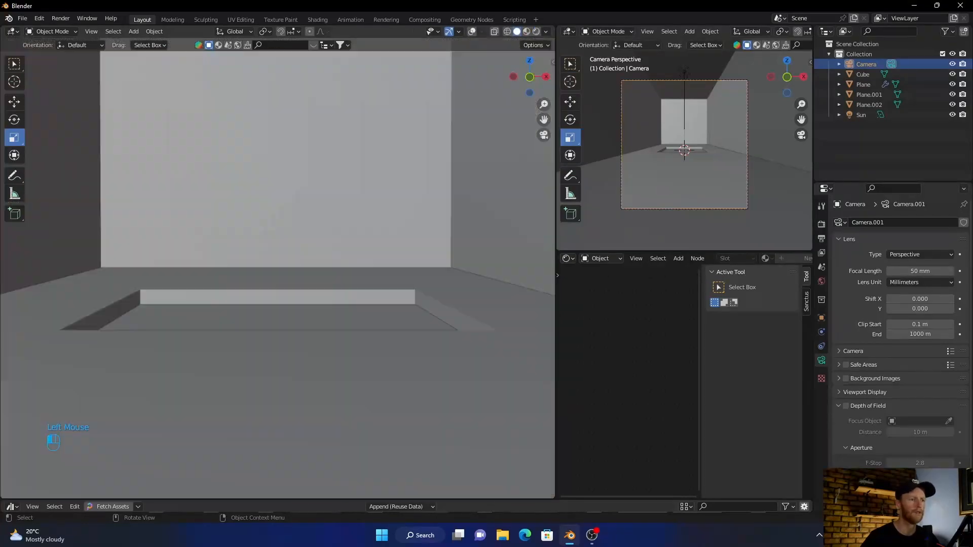
Step: Scroll down the floor-opening plane's material settings to the bump setup
{"action": "scroll", "scroll_direction": "down", "scroll_amount": 3}
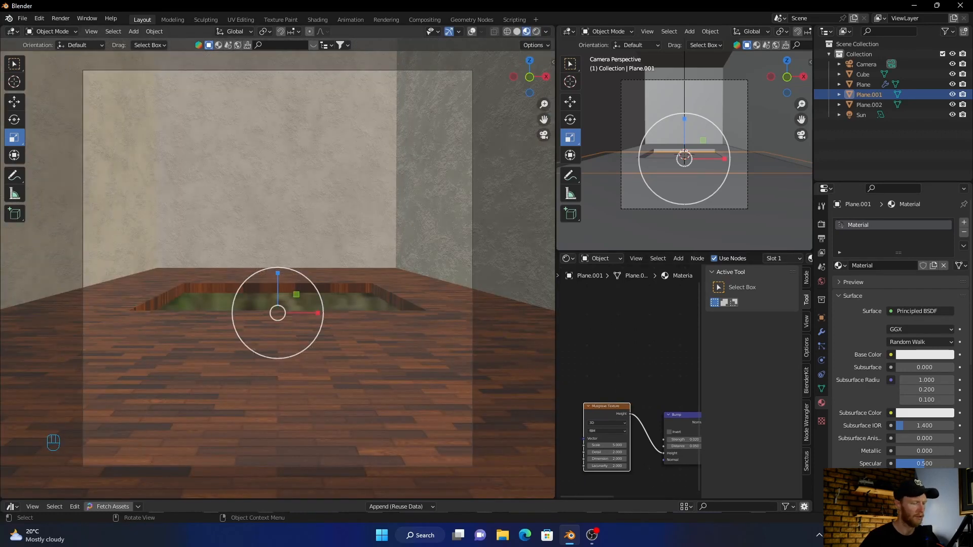
Step: Spawn a Podocarpus macrophyllus tree from the botaniq asset library
{"action": "key", "text": "shift+a"}
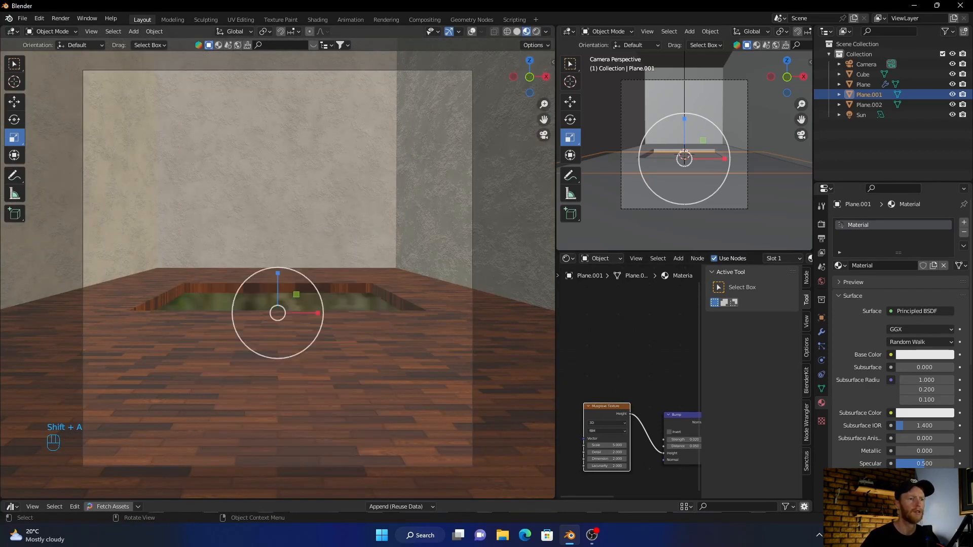
{"action": "left_click", "coordinate": [504, 32]}
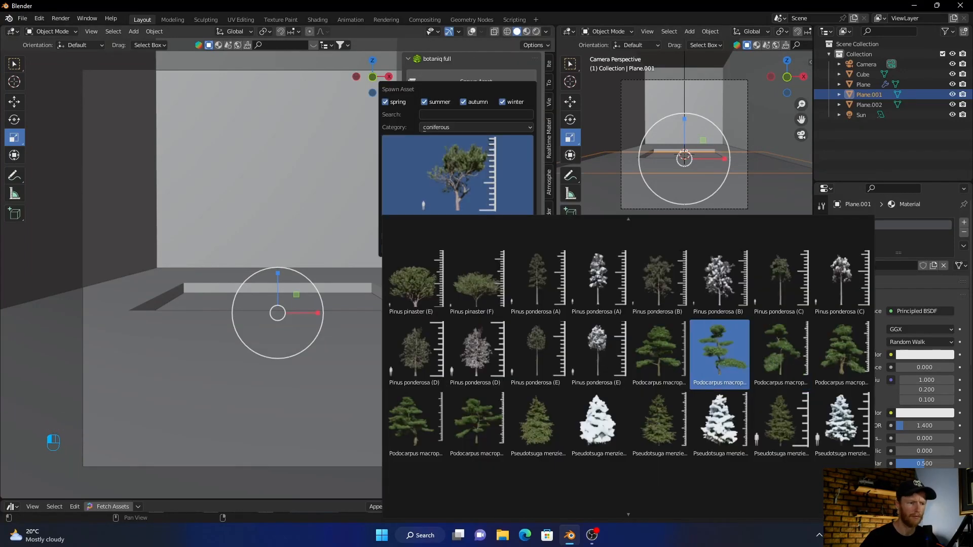
{"action": "left_click", "coordinate": [719, 348]}
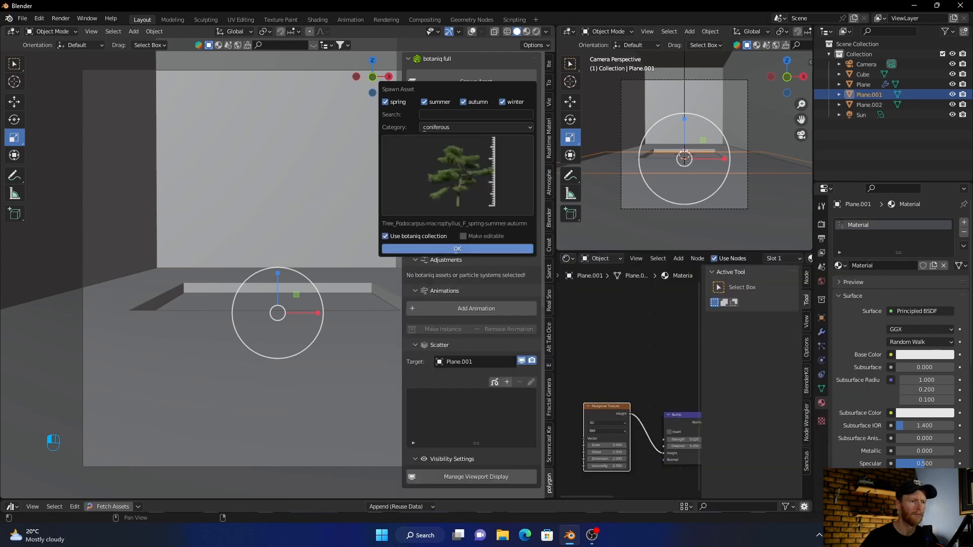
{"action": "left_click", "coordinate": [457, 249]}
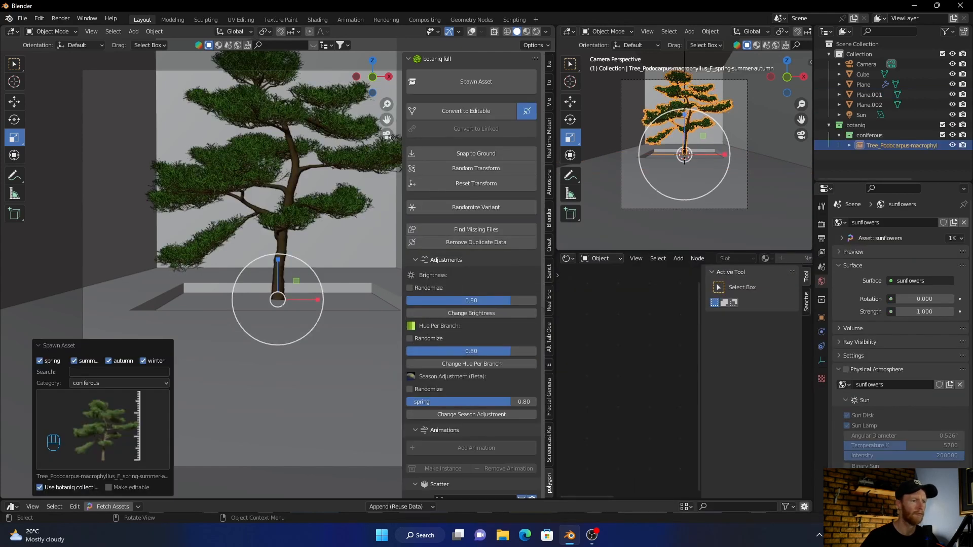